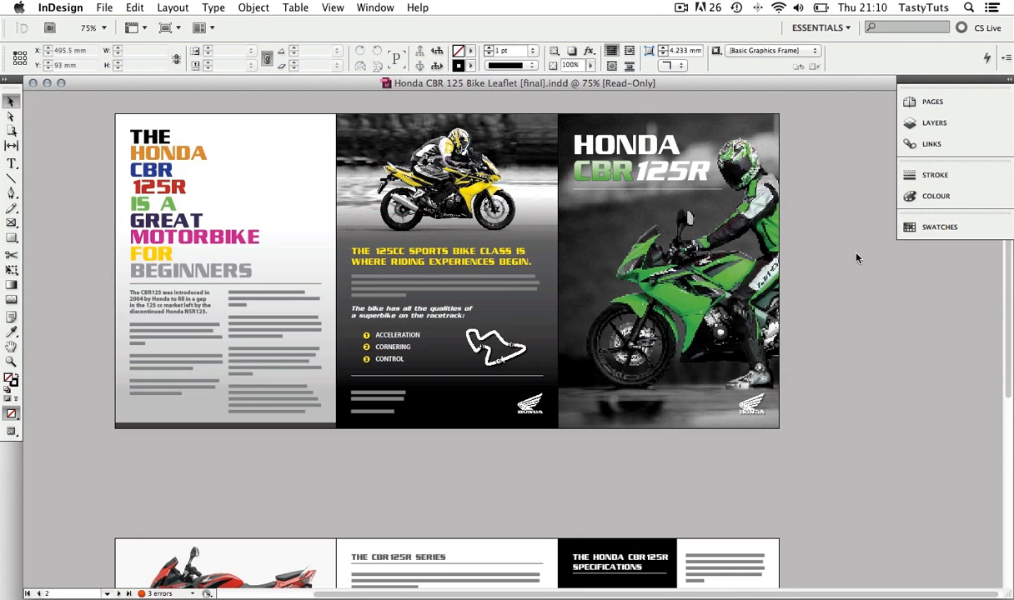
pyautogui.moveTo(841, 261)
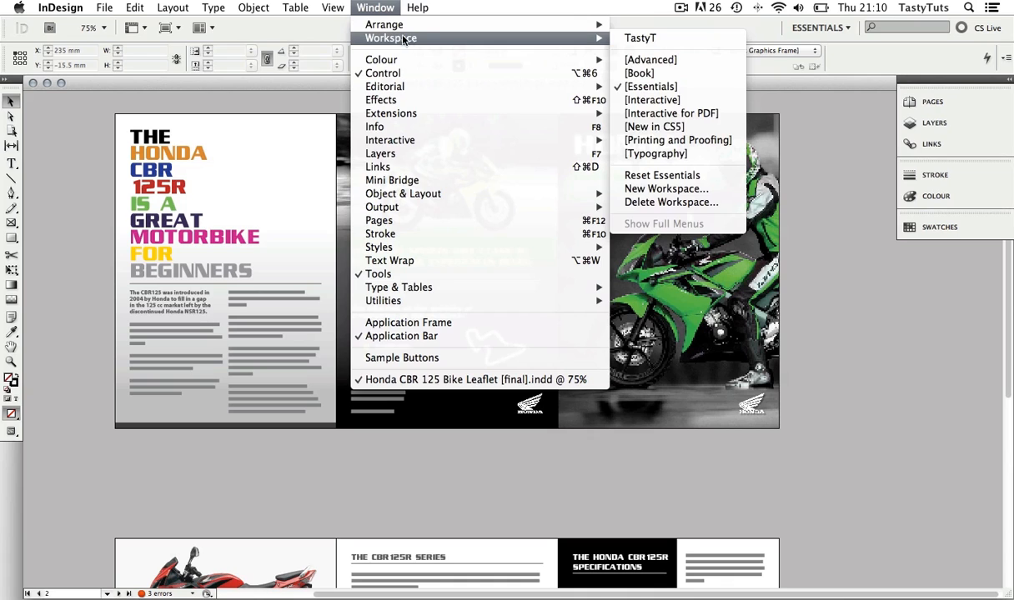
pyautogui.moveTo(650, 87)
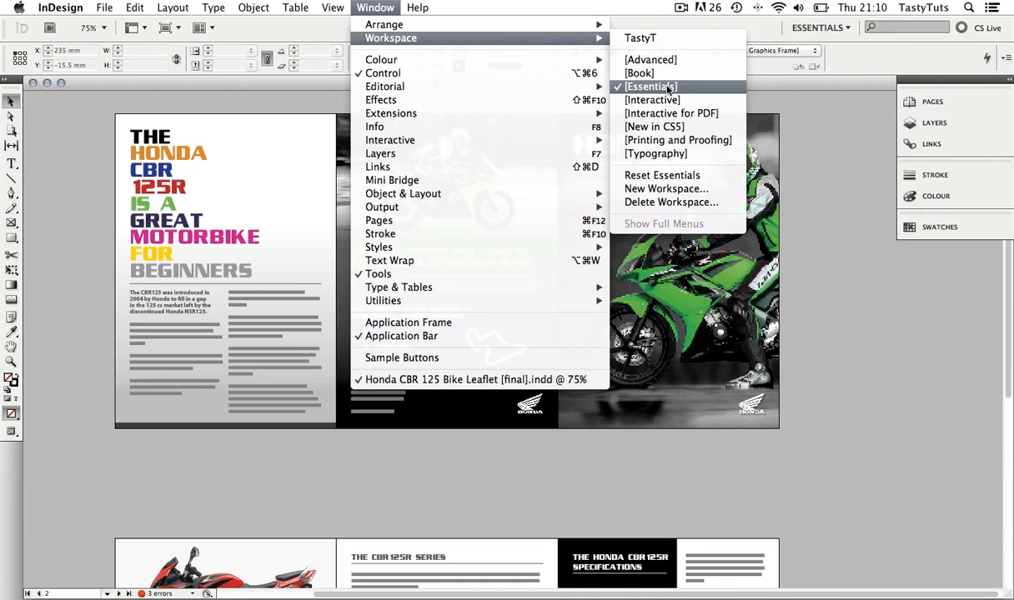
# Switch to the Essentials workspace and reset it to its default layout
pyautogui.click(651, 87)
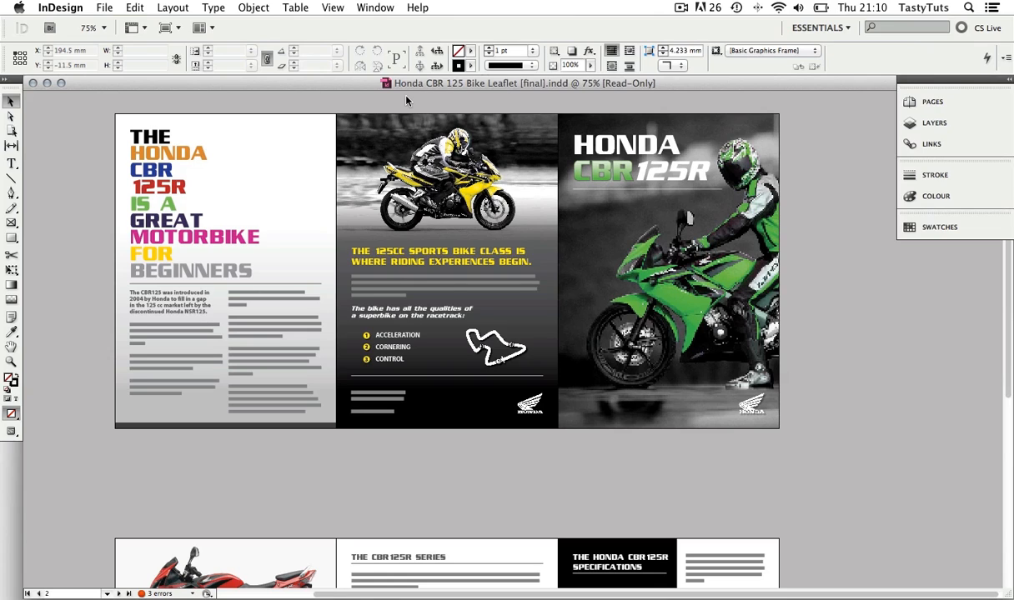
pyautogui.click(373, 7)
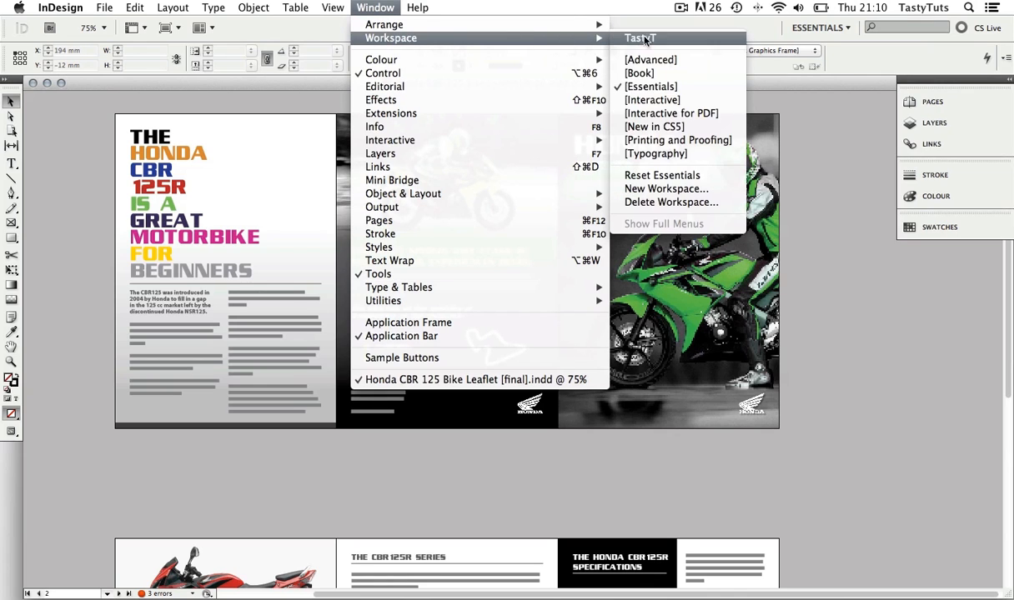
pyautogui.moveTo(662, 175)
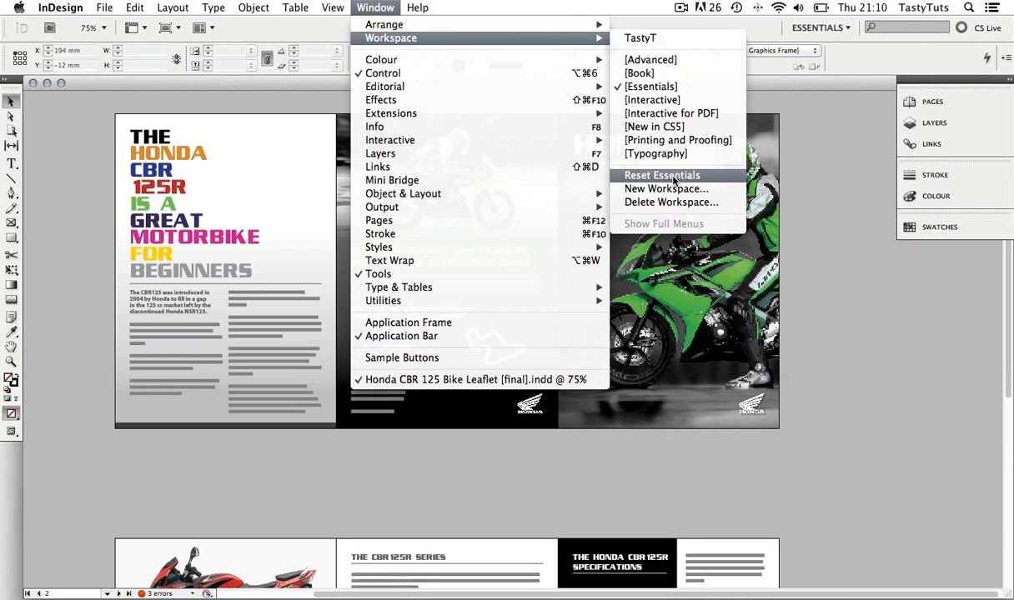
pyautogui.click(662, 175)
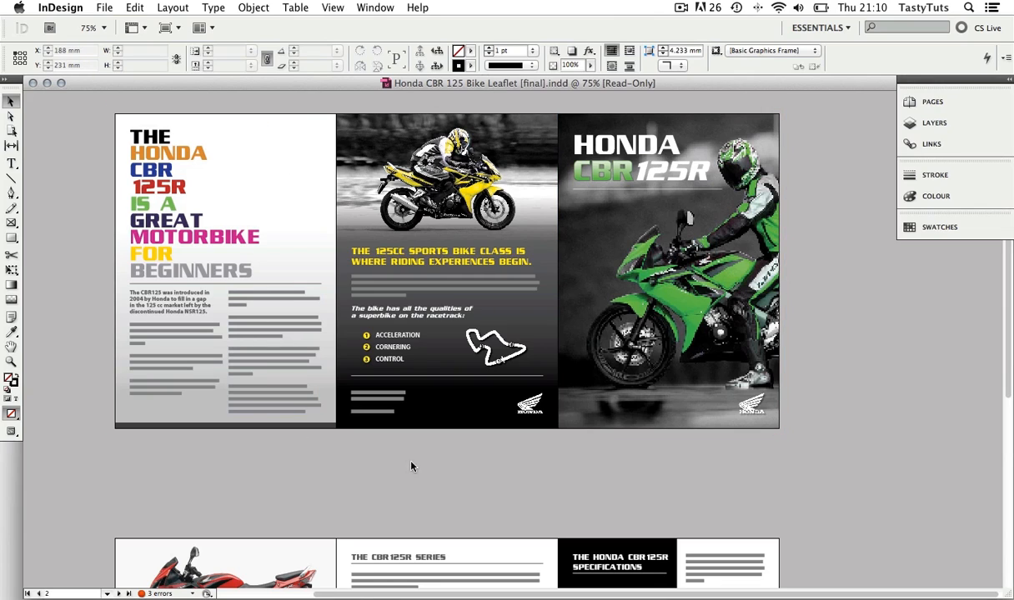
pyautogui.moveTo(860, 367)
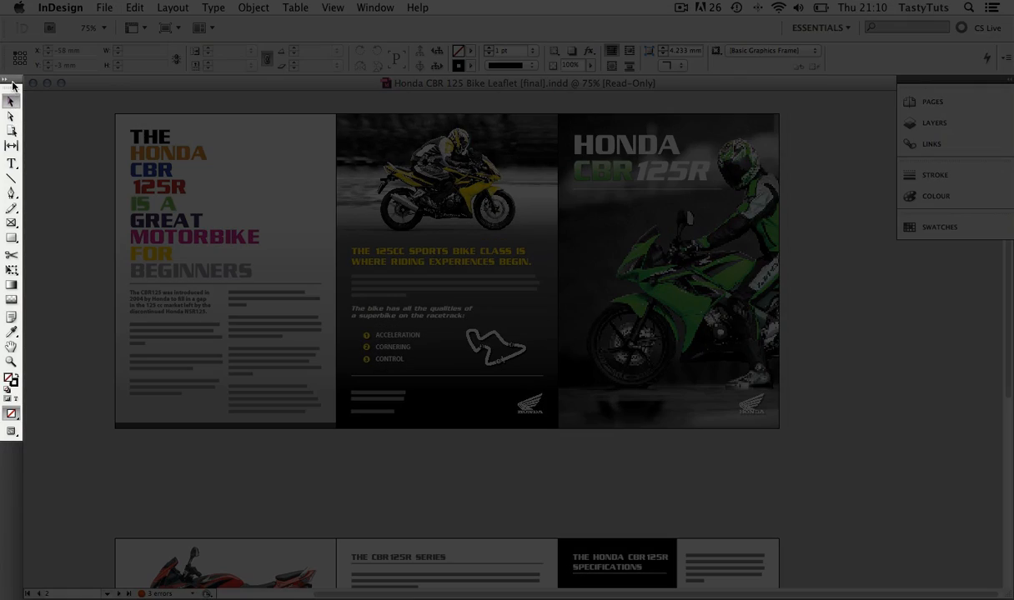
pyautogui.moveTo(11, 147)
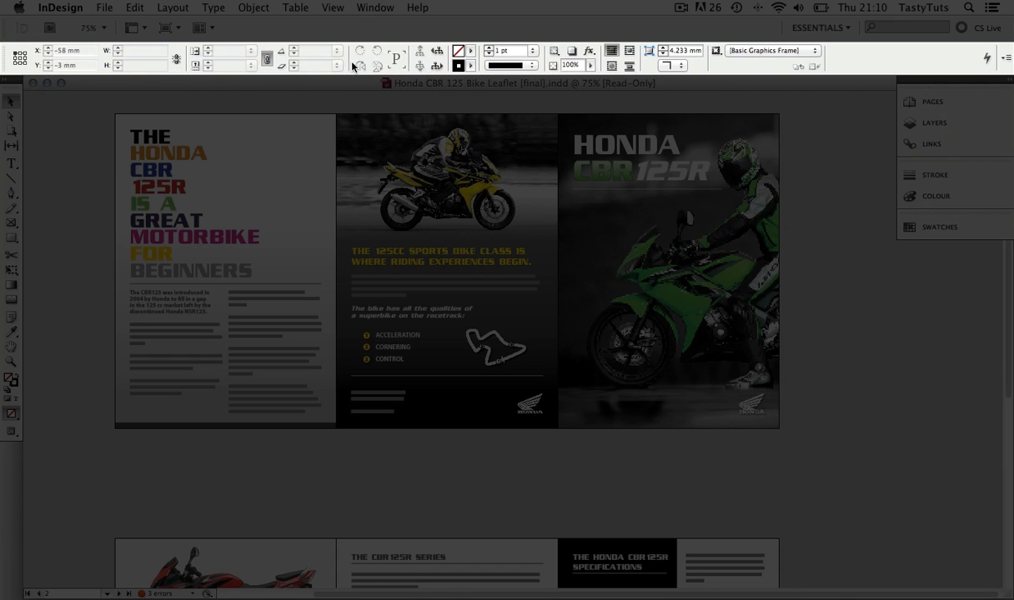
pyautogui.moveTo(206, 87)
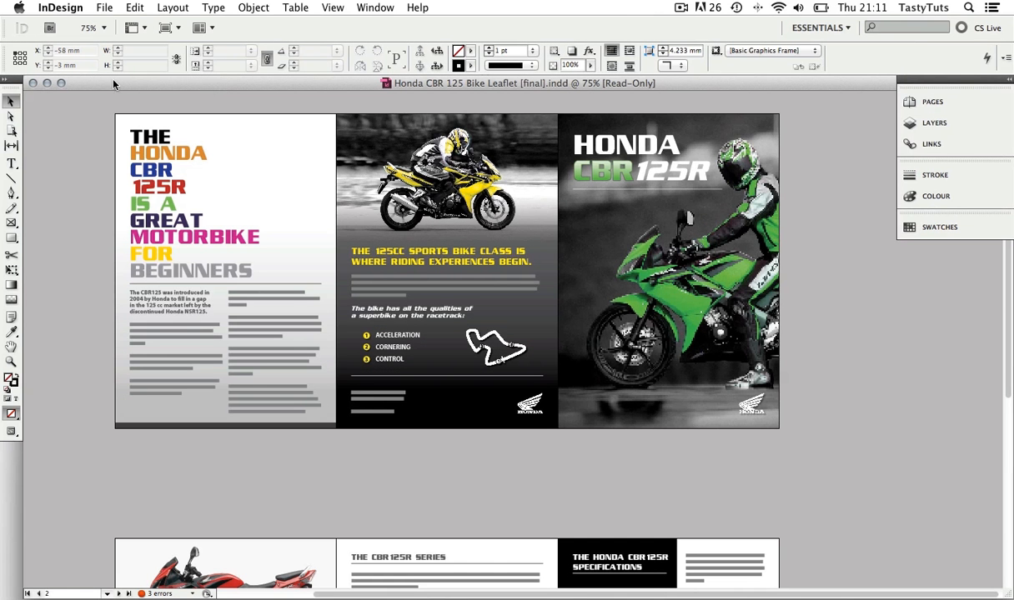
# Select the headline text frame to view its character options, leaving it deselected afterwards
pyautogui.click(10, 164)
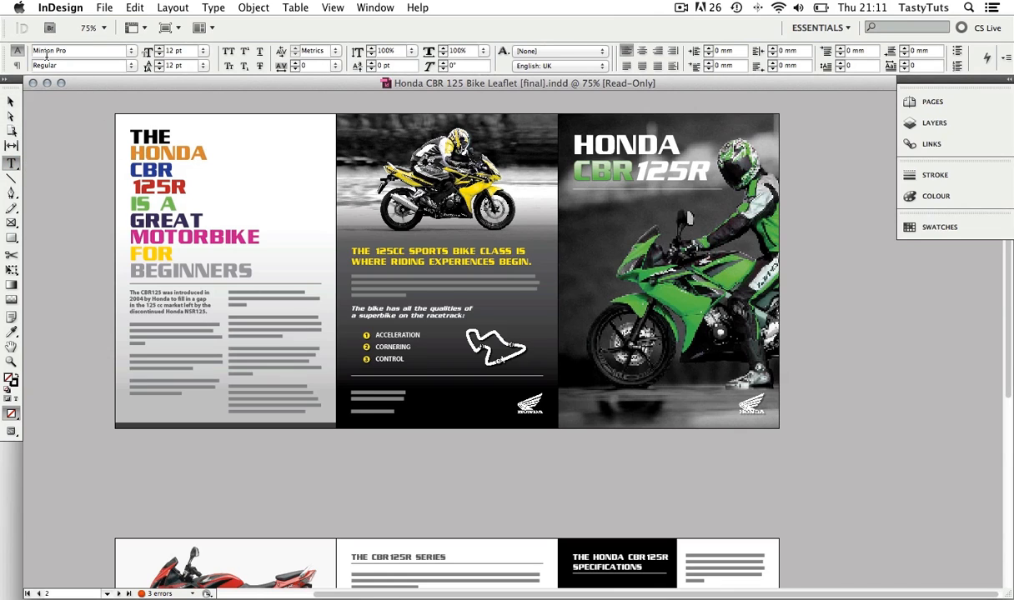
pyautogui.moveTo(107, 92)
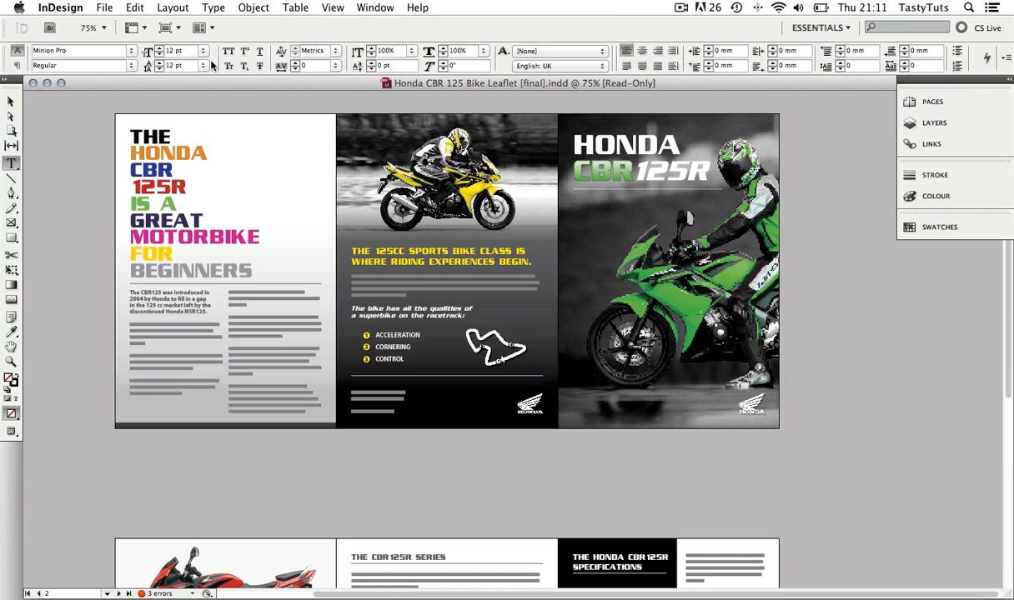
pyautogui.moveTo(359, 65)
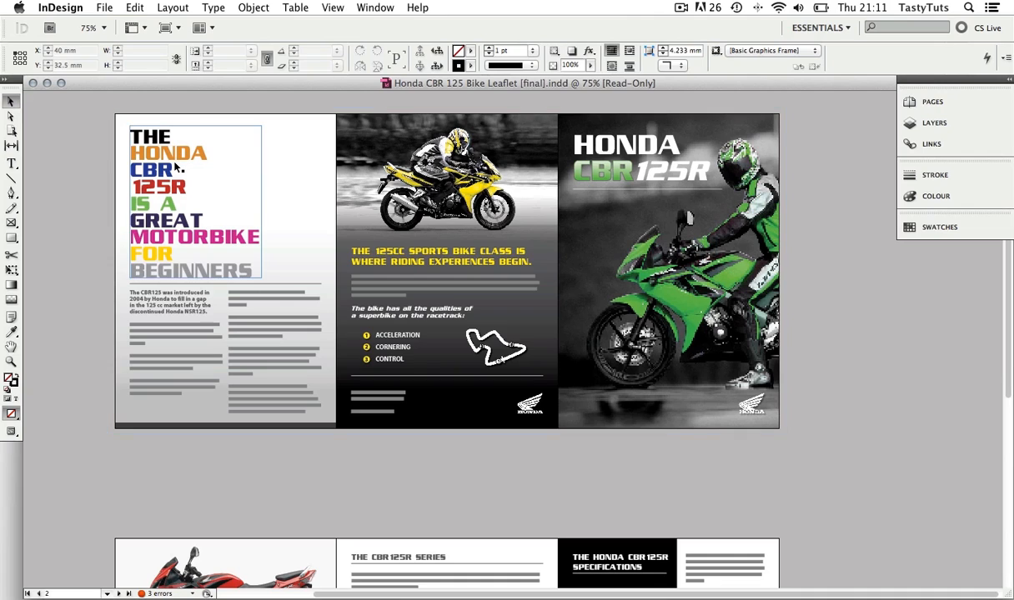
pyautogui.click(193, 200)
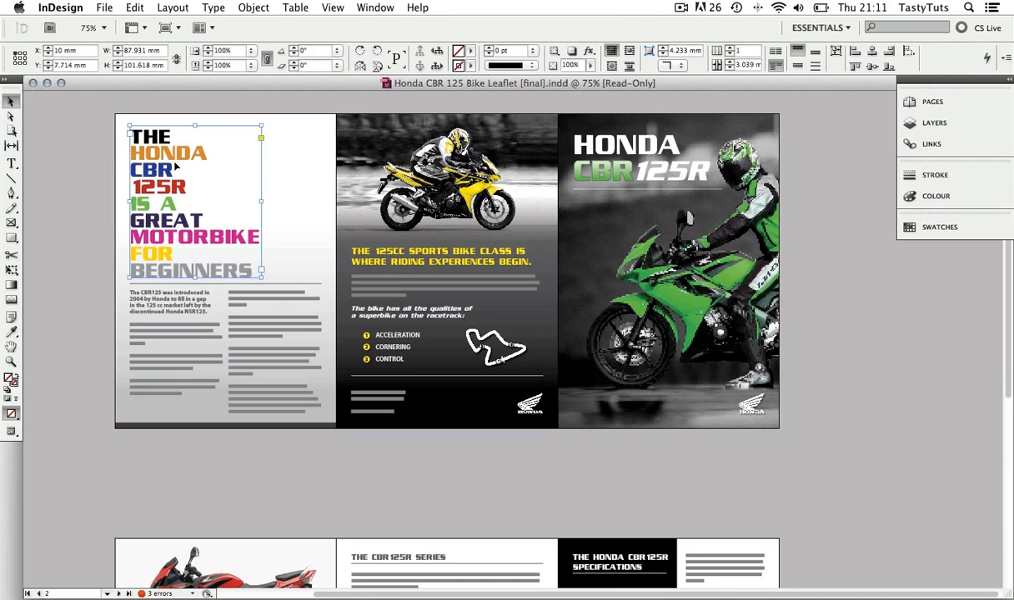
pyautogui.moveTo(253, 82)
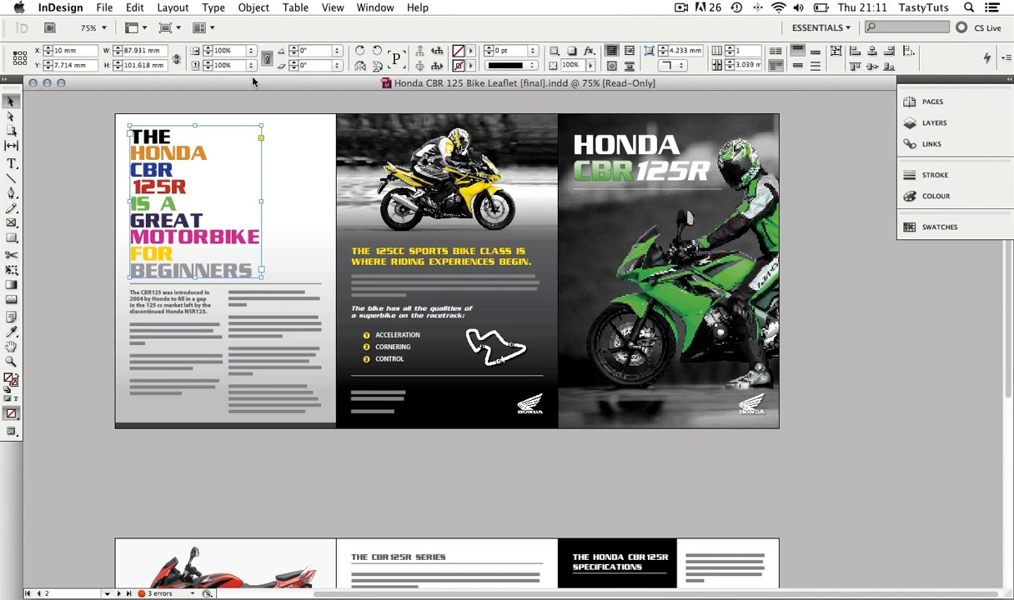
pyautogui.moveTo(338, 85)
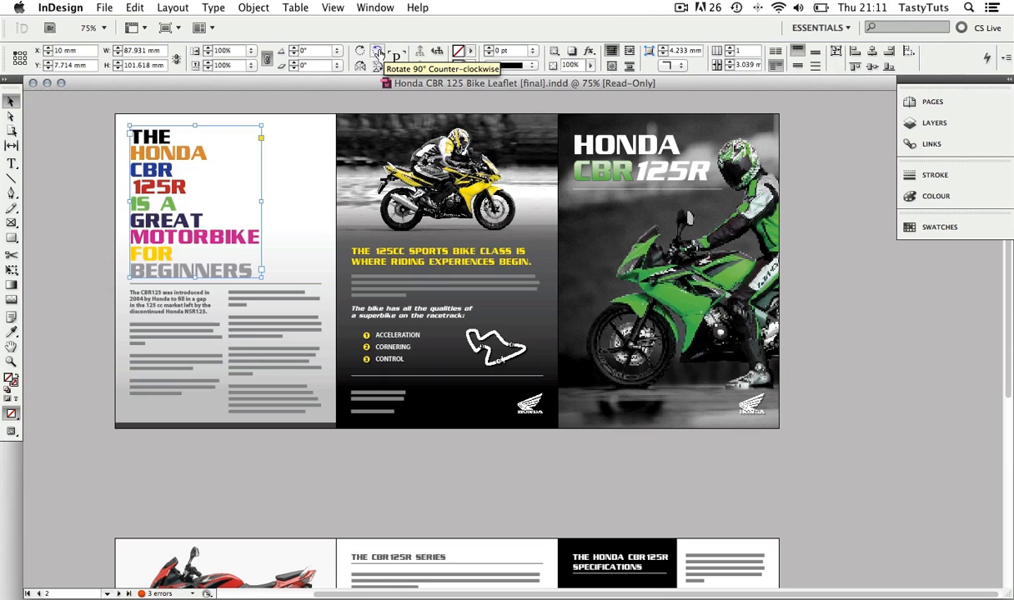
pyautogui.moveTo(457, 57)
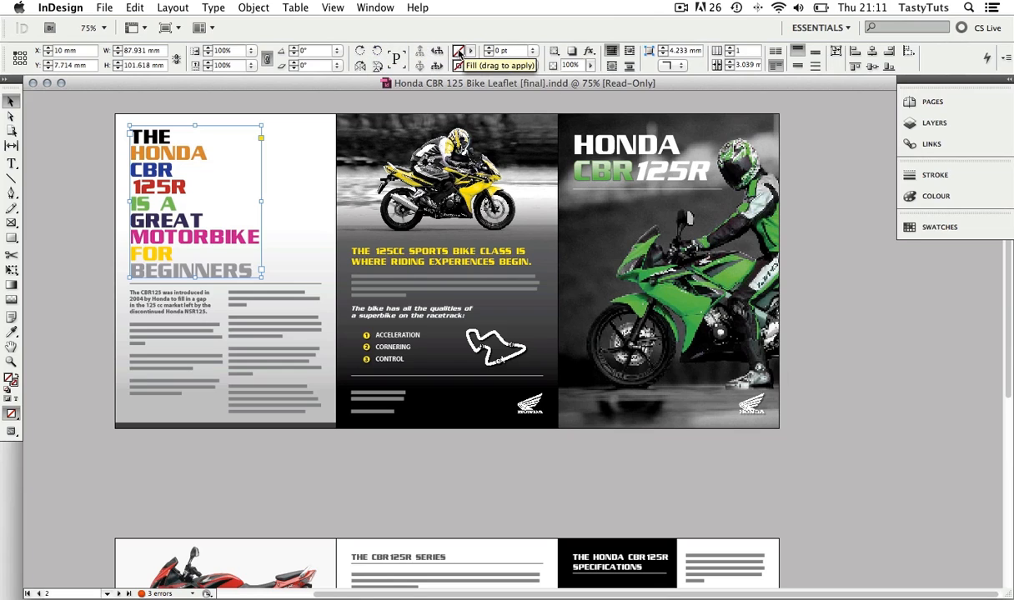
pyautogui.click(458, 65)
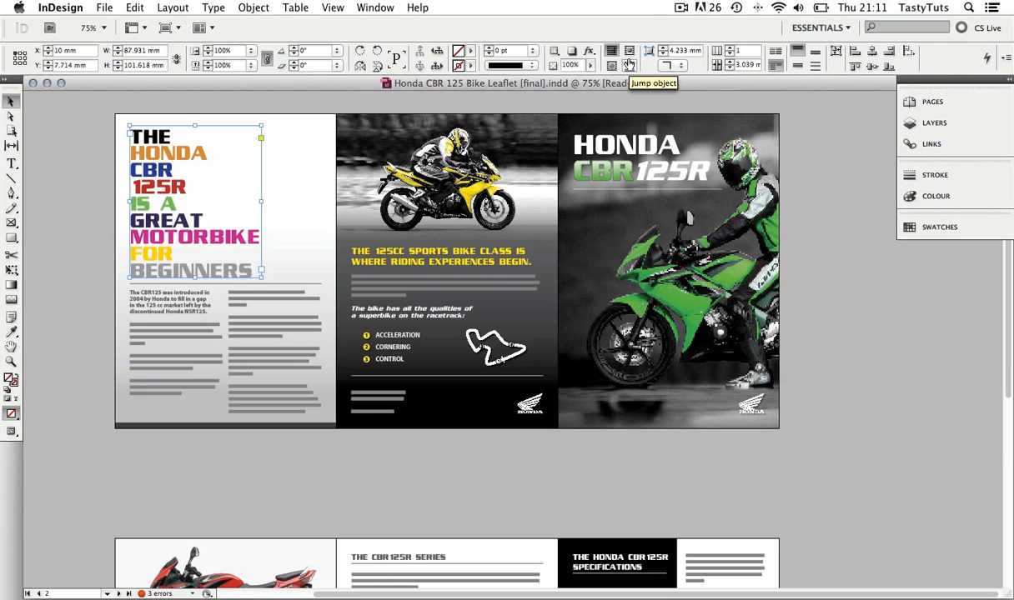
pyautogui.moveTo(874, 63)
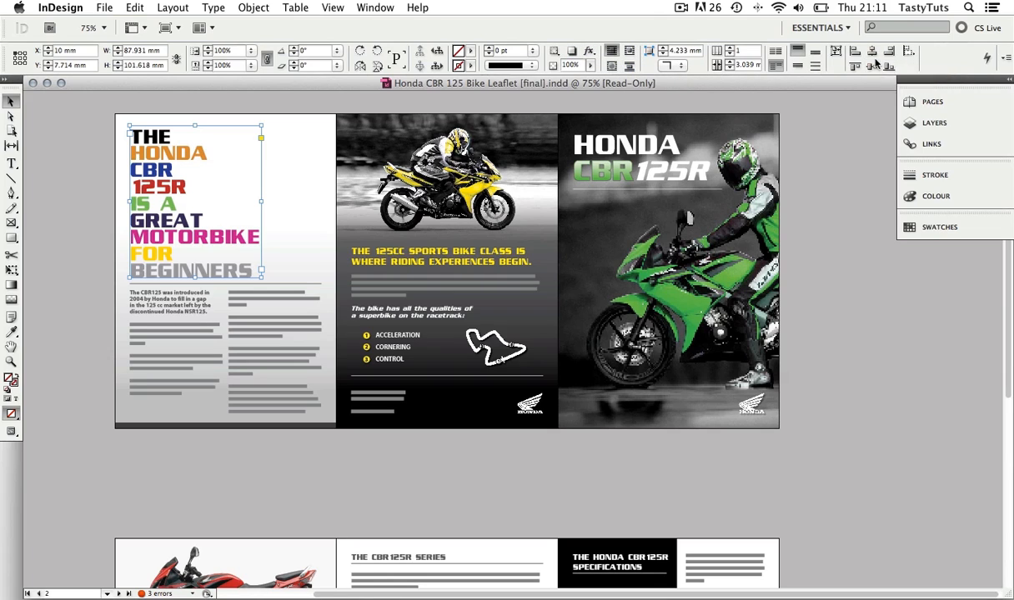
pyautogui.moveTo(82, 171)
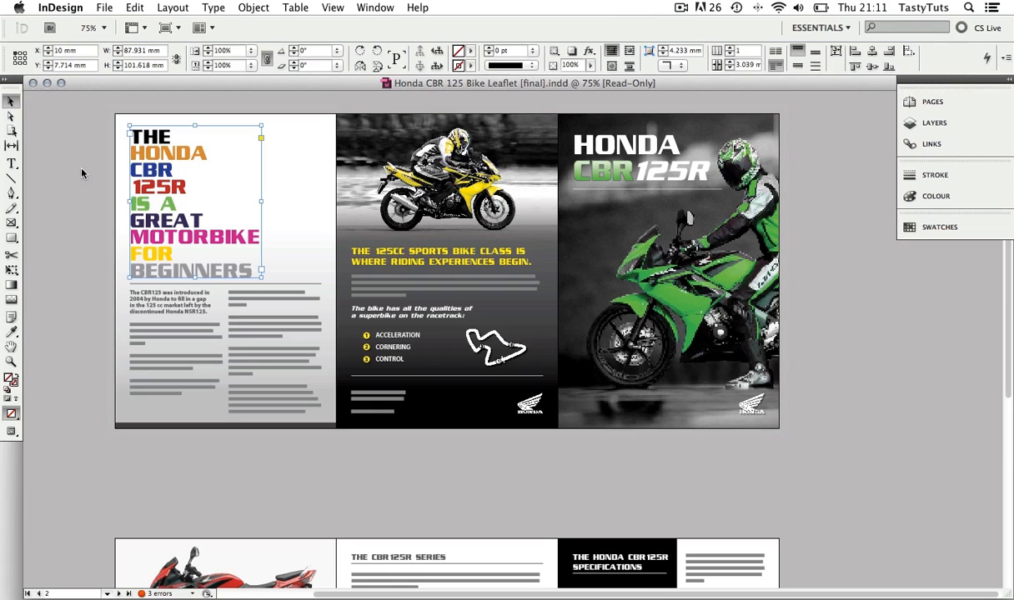
pyautogui.moveTo(84, 133)
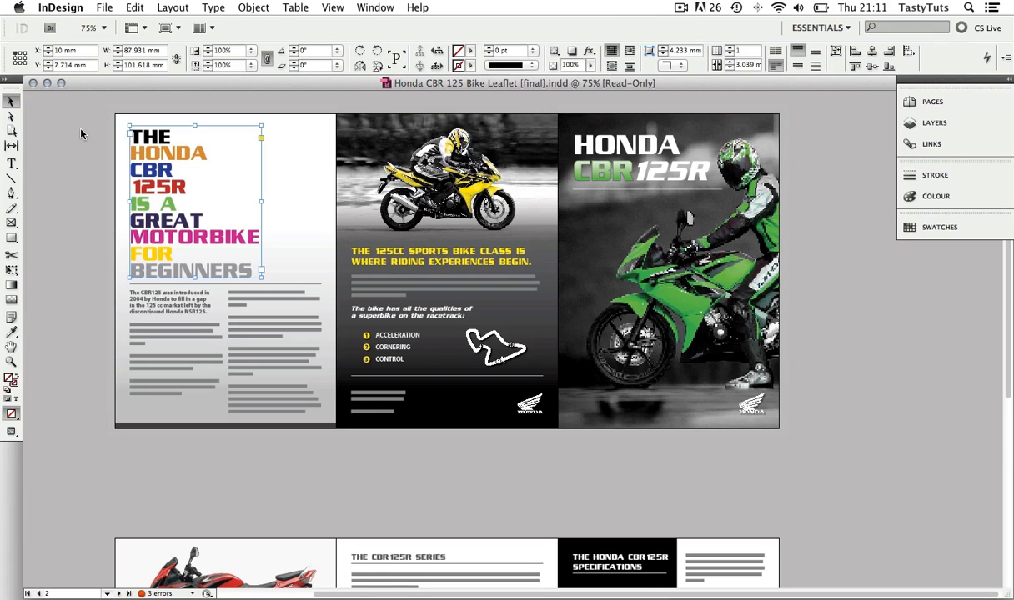
pyautogui.click(70, 98)
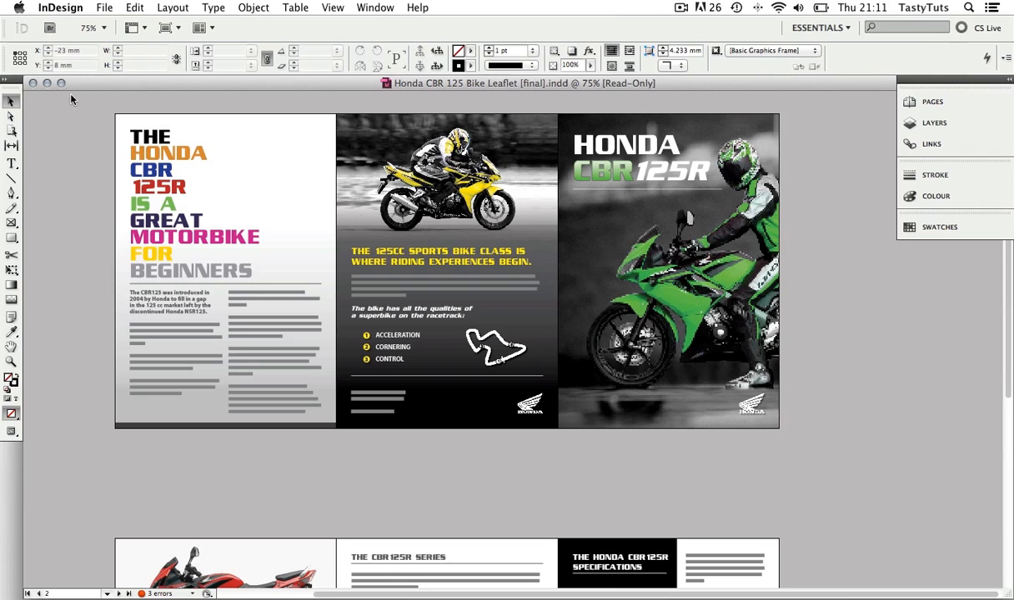
pyautogui.moveTo(847, 226)
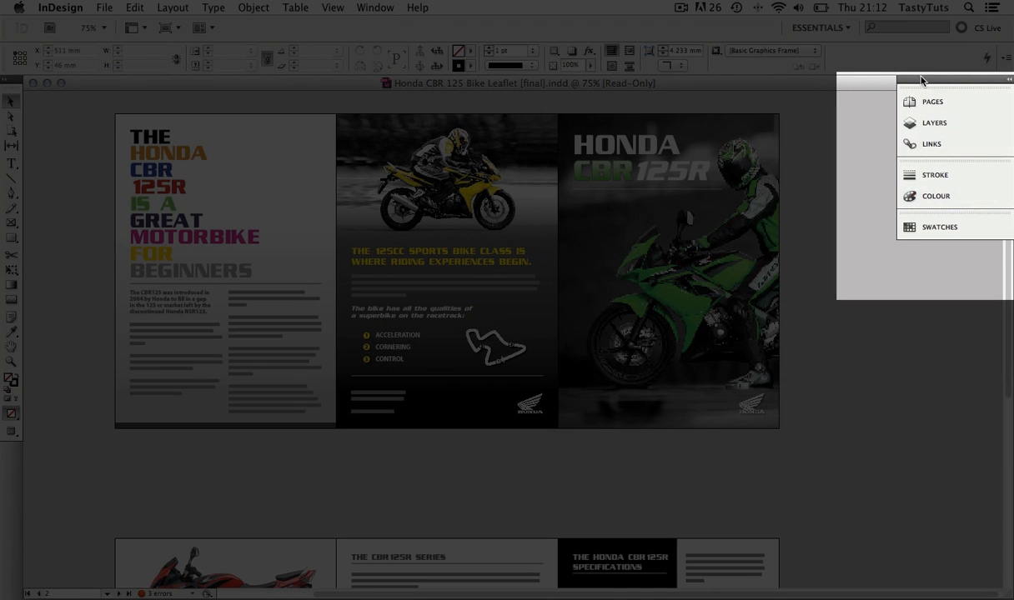
# Float the panel group beside the leaflet and briefly expand the Pages and Layers panels
pyautogui.moveTo(921, 80); pyautogui.dragTo(892, 125)
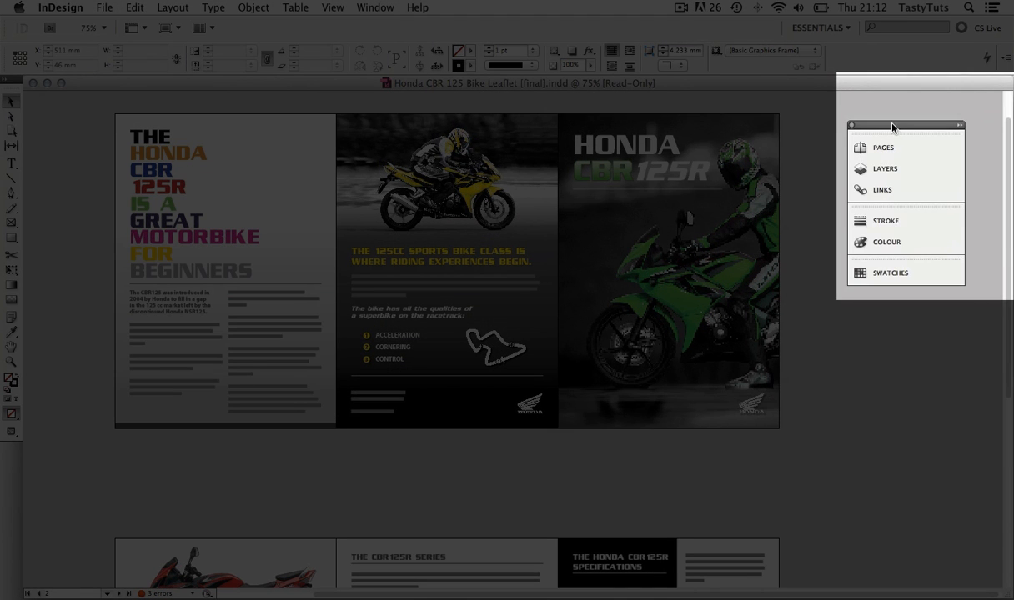
pyautogui.moveTo(903, 127); pyautogui.dragTo(927, 107)
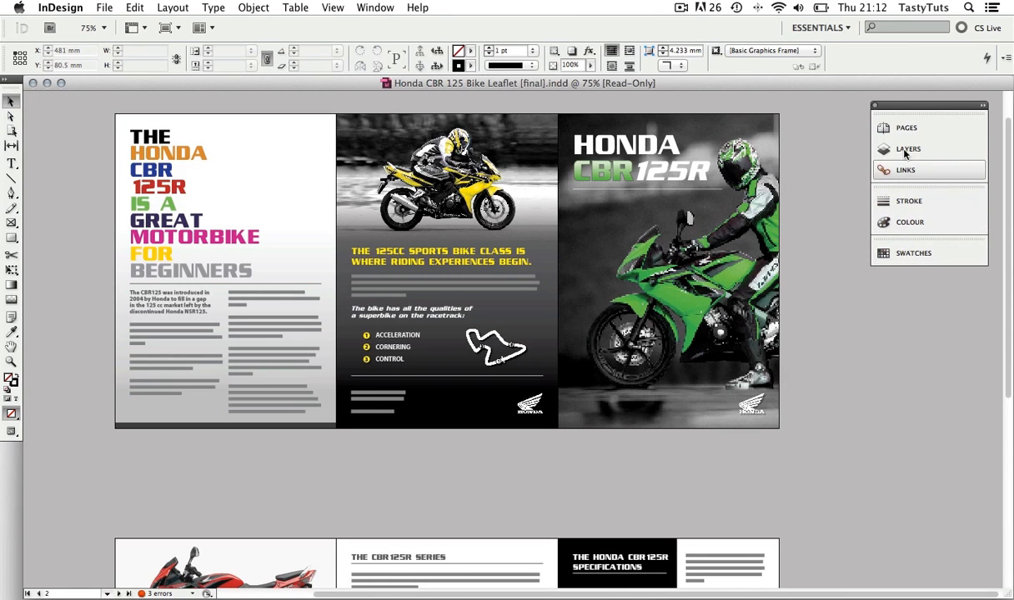
pyautogui.click(907, 127)
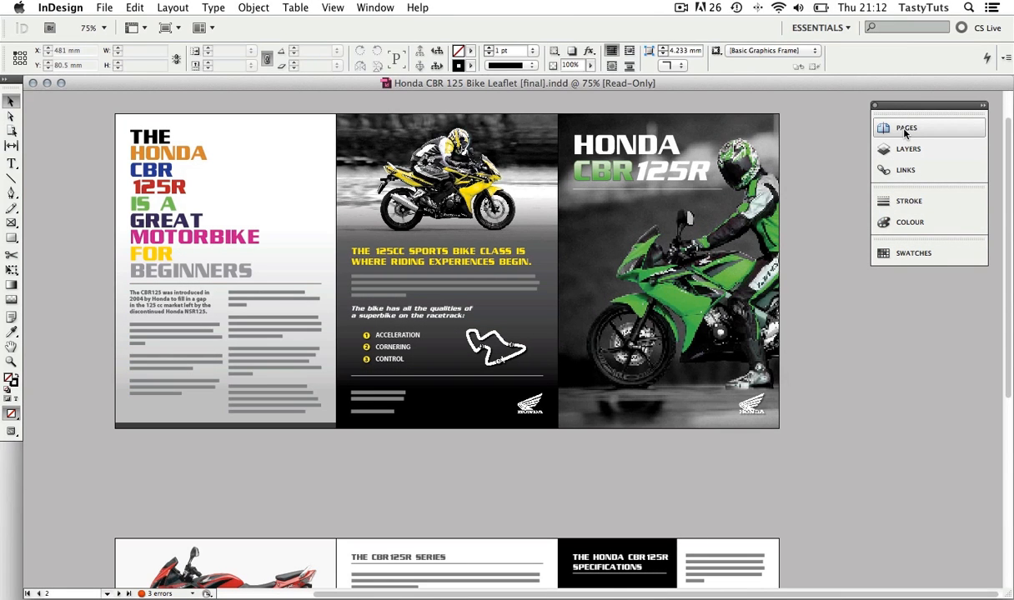
pyautogui.click(905, 127)
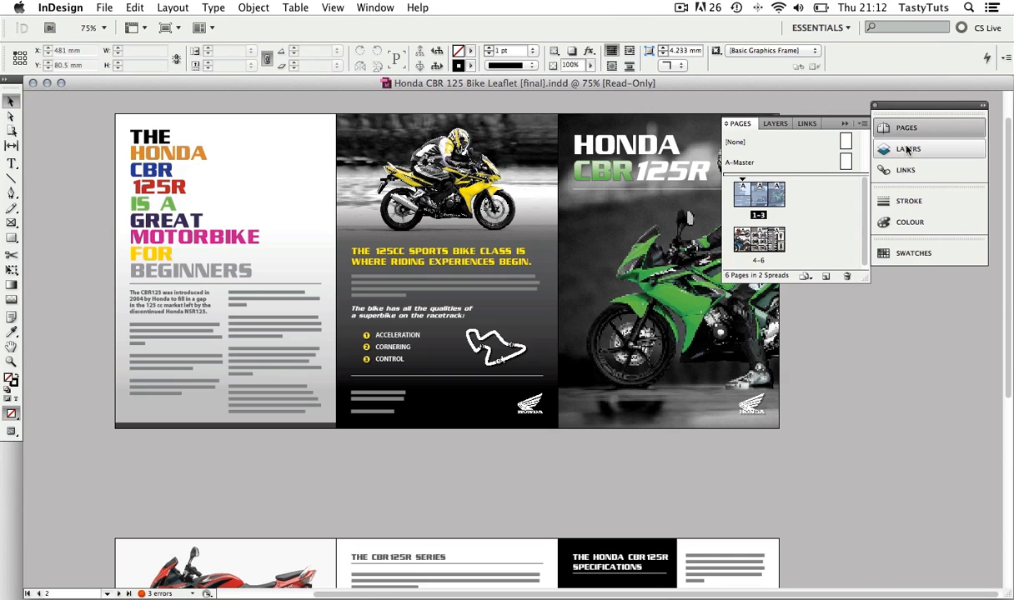
pyautogui.click(907, 148)
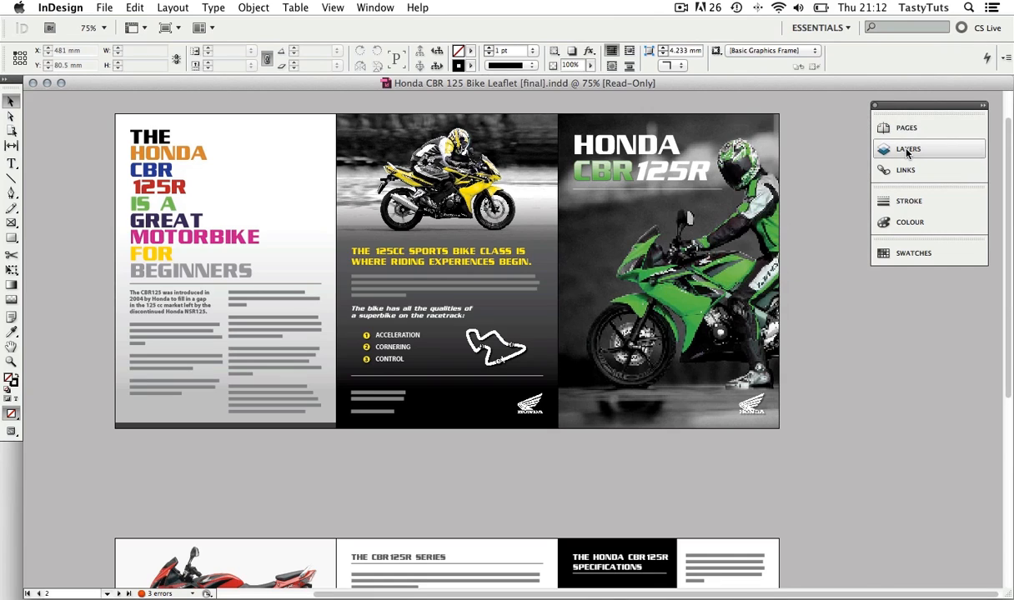
pyautogui.click(907, 148)
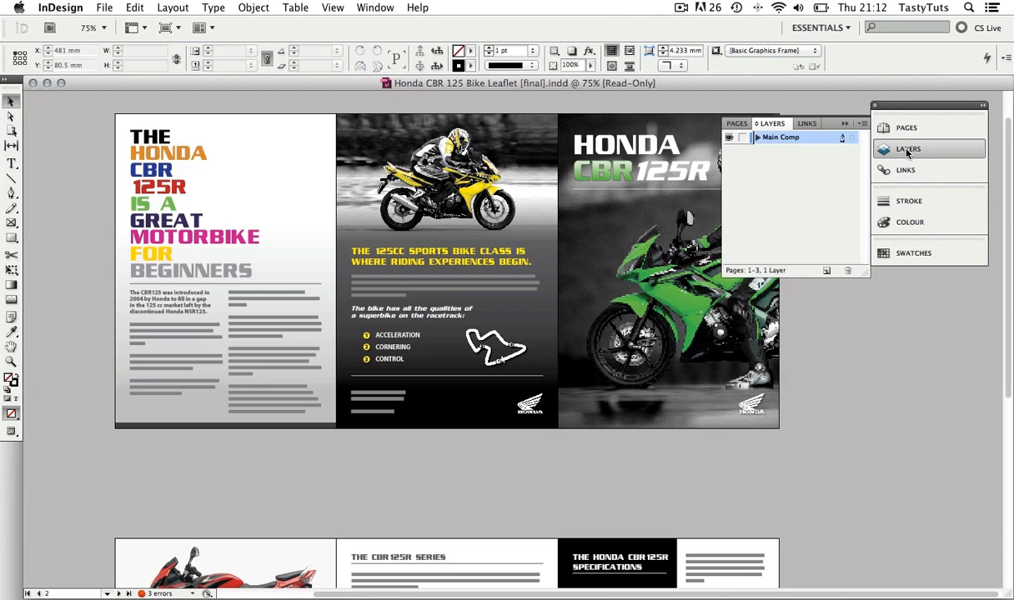
pyautogui.click(906, 148)
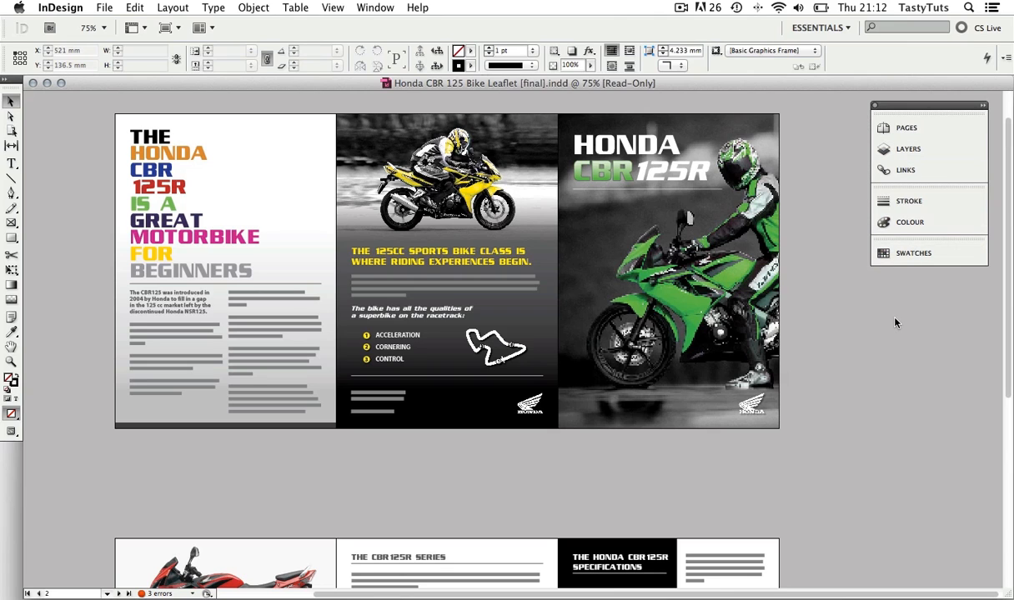
pyautogui.click(375, 7)
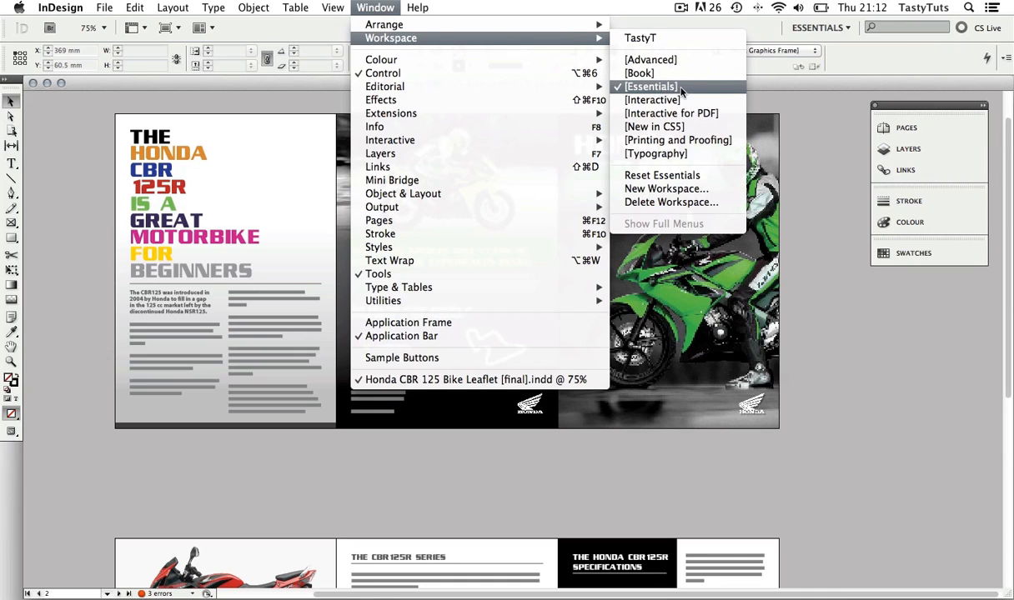
pyautogui.moveTo(667, 90)
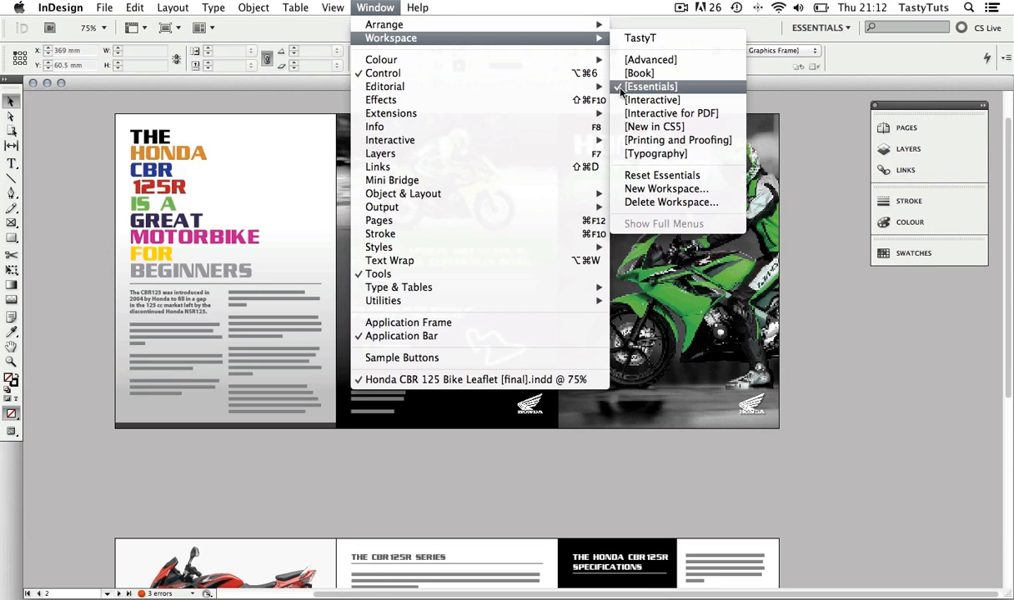
pyautogui.moveTo(656, 40)
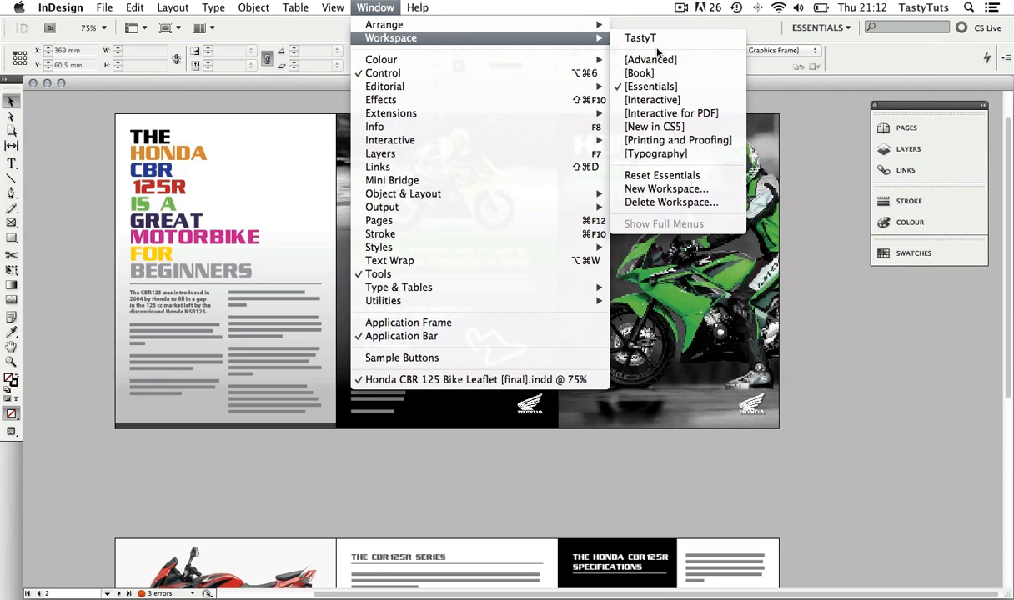
pyautogui.moveTo(641, 39)
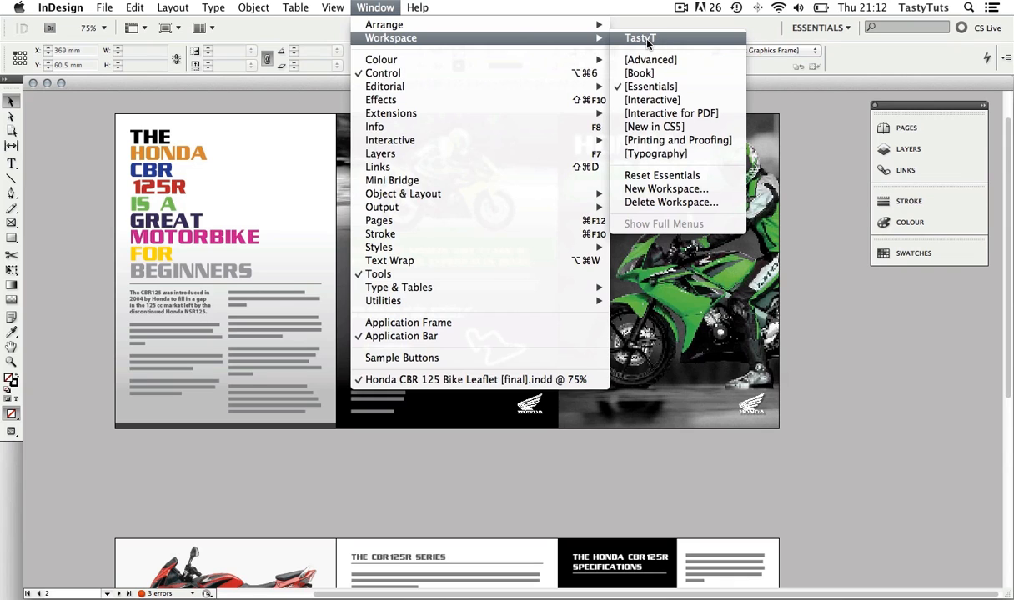
# Activate the saved TastyT workspace with its Links, Stroke and Swatches panels docked
pyautogui.click(641, 37)
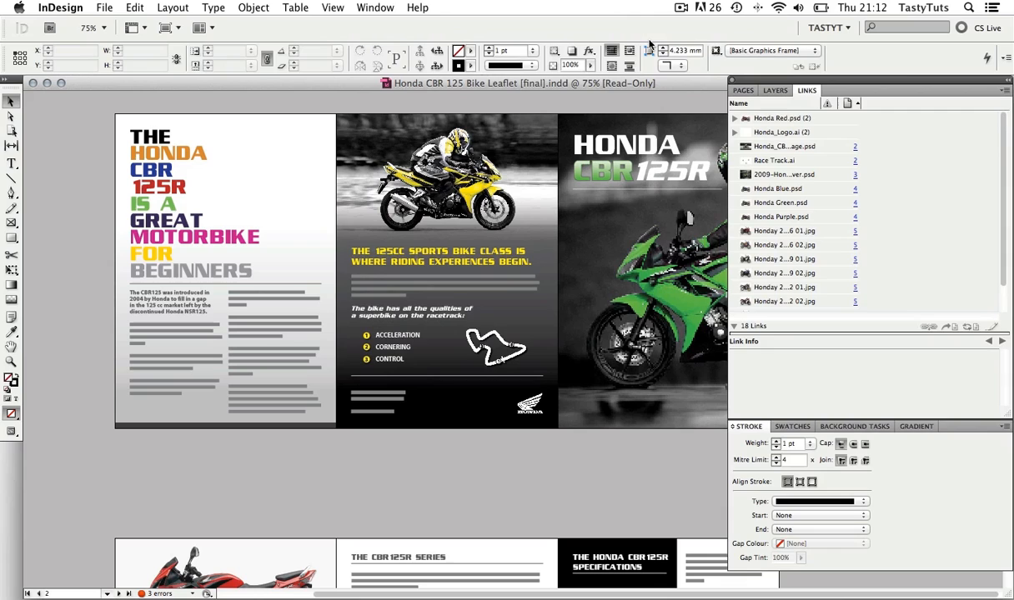
pyautogui.click(667, 270)
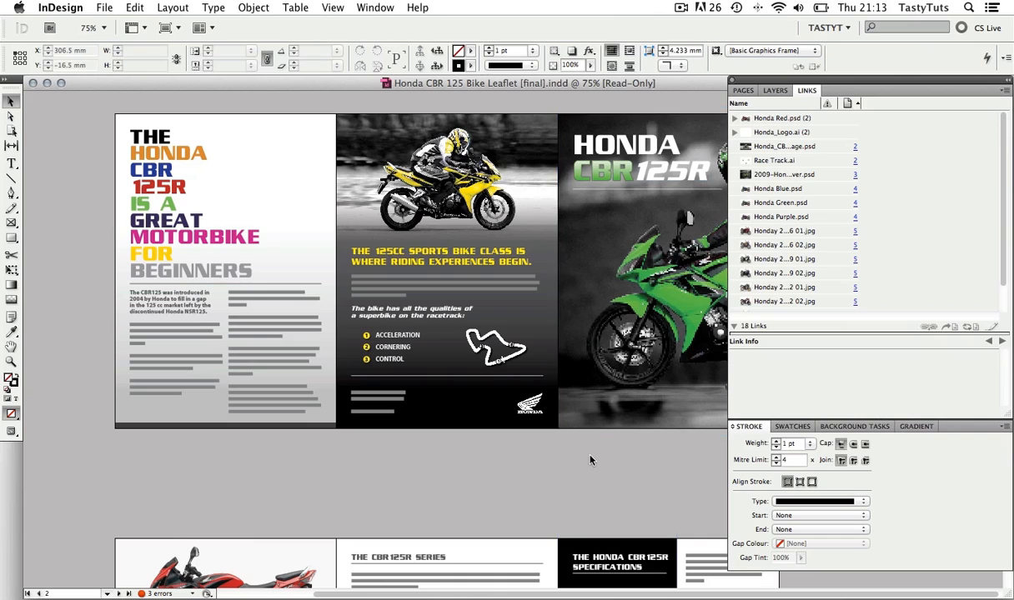
pyautogui.moveTo(583, 468)
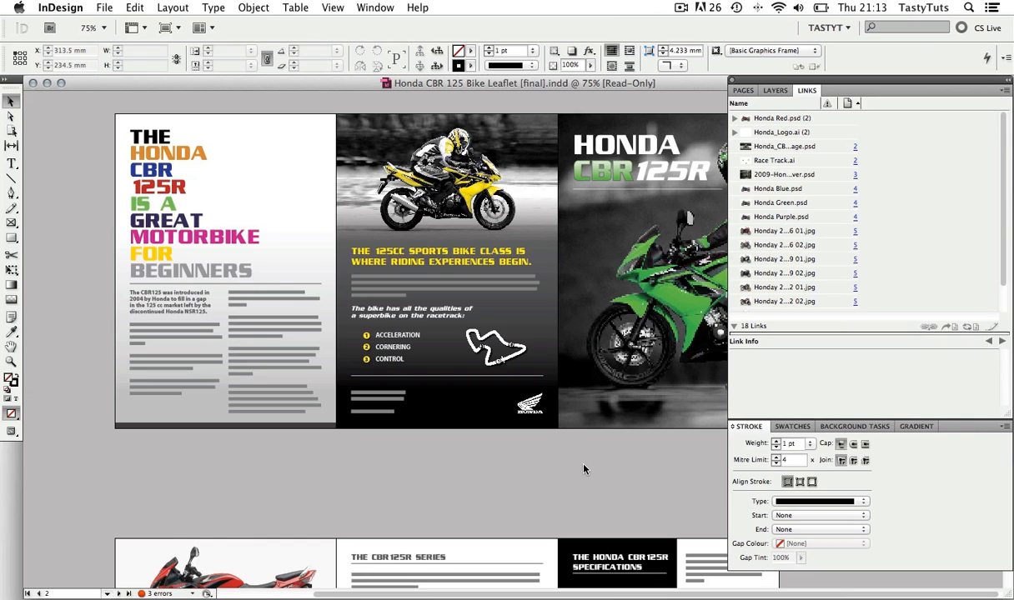
pyautogui.moveTo(570, 426)
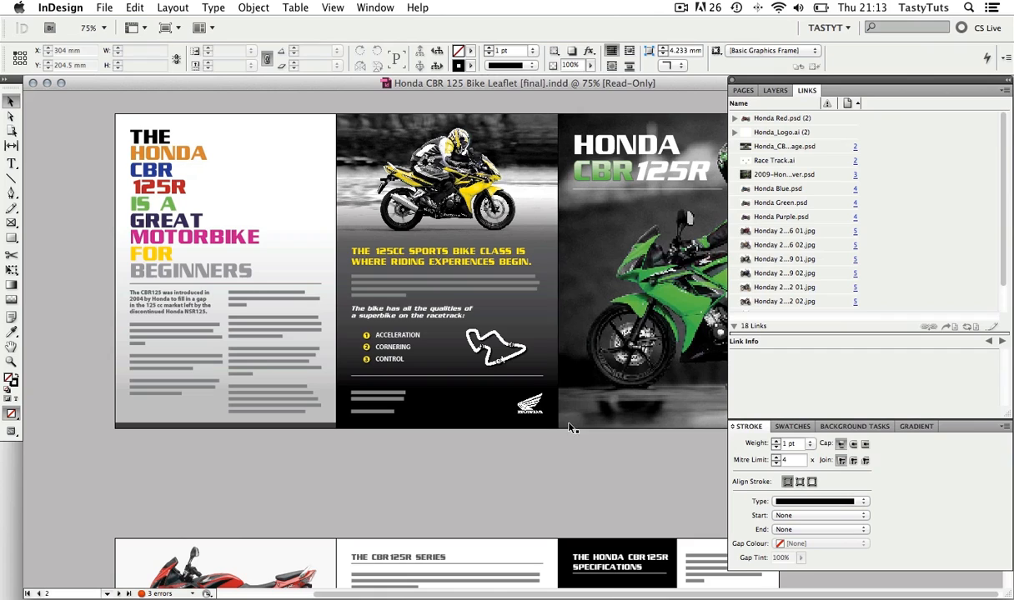
# Return to the Essentials workspace with its panels collapsed to icons
pyautogui.click(374, 6)
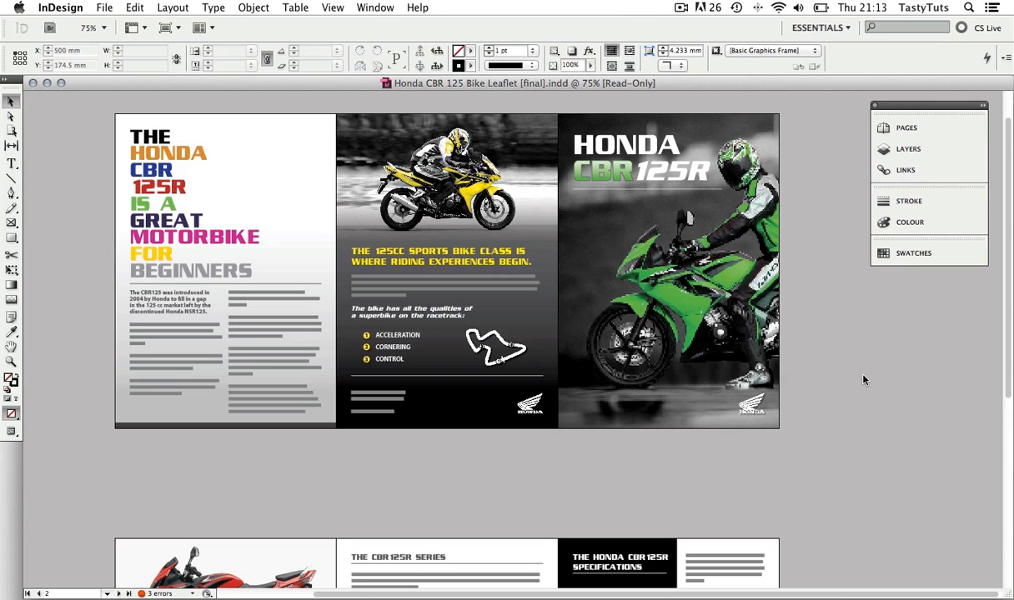
pyautogui.moveTo(874, 380)
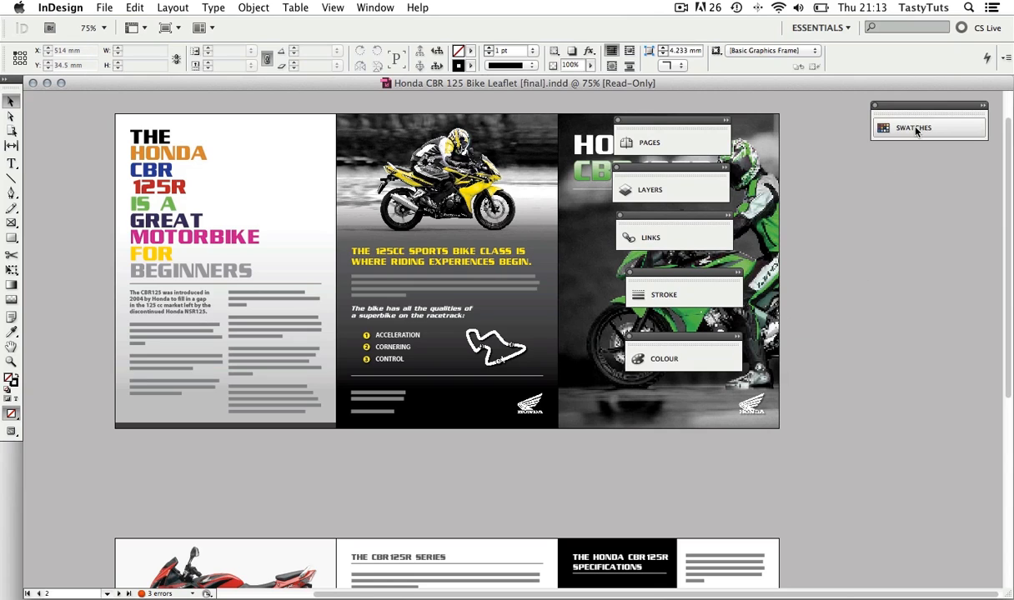
# Float the Swatches and Pages panels separately over the leaflet with Pages fully expanded
pyautogui.moveTo(929, 127); pyautogui.dragTo(675, 430)
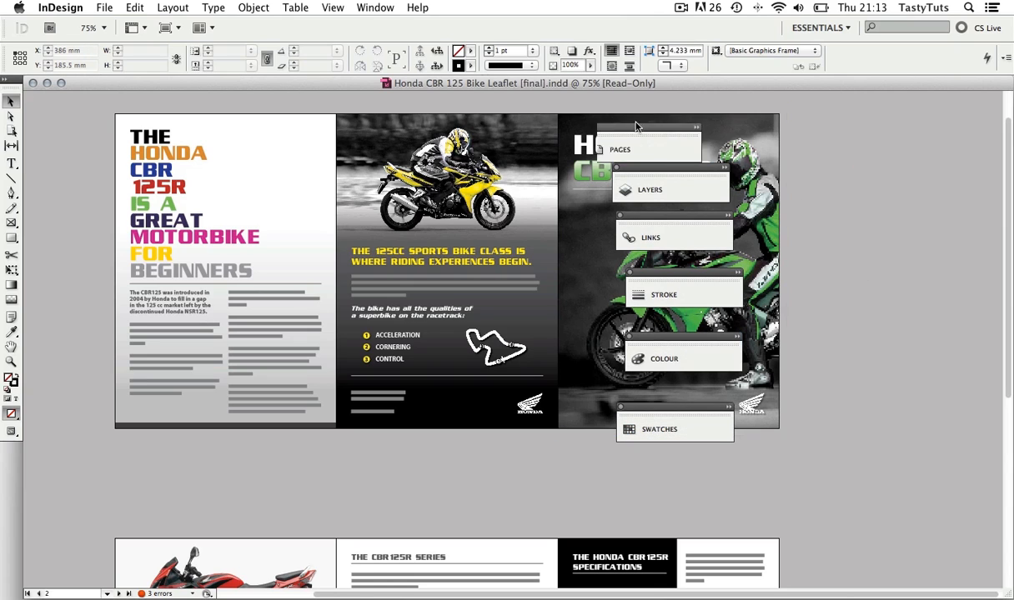
pyautogui.moveTo(650, 150); pyautogui.dragTo(395, 137)
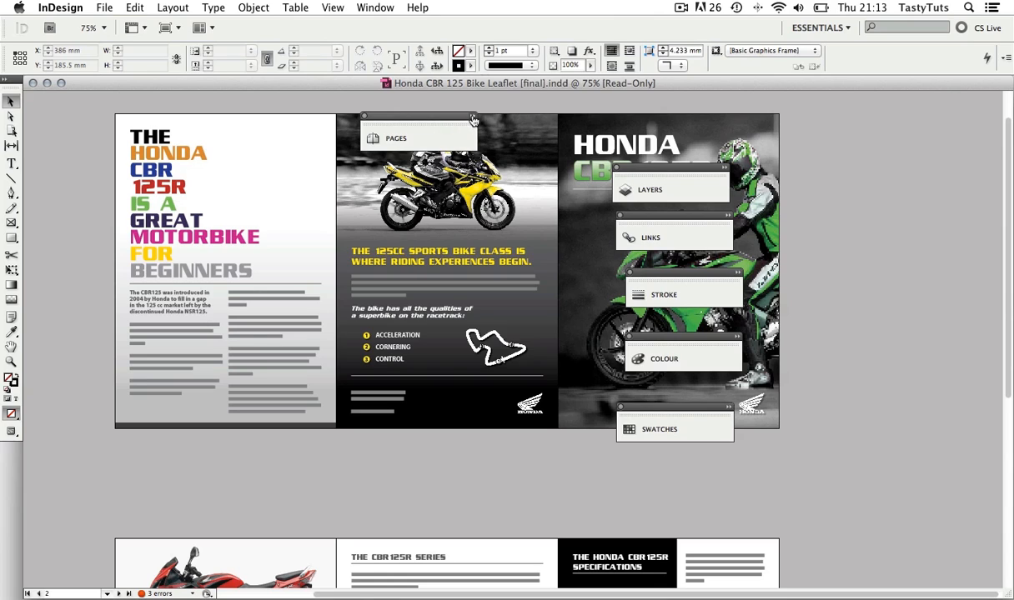
pyautogui.click(395, 136)
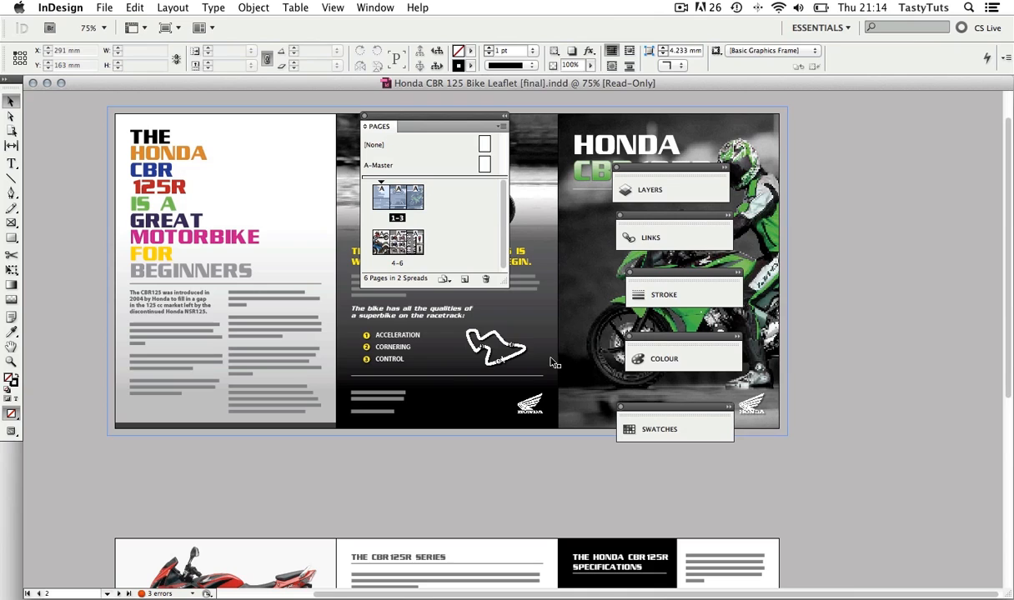
pyautogui.click(513, 308)
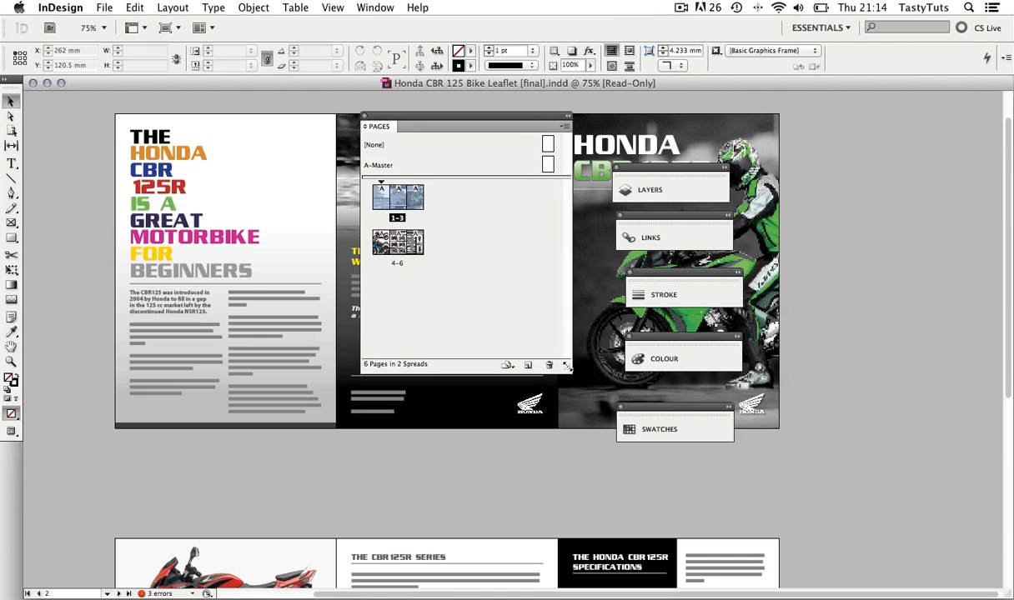
pyautogui.moveTo(557, 503)
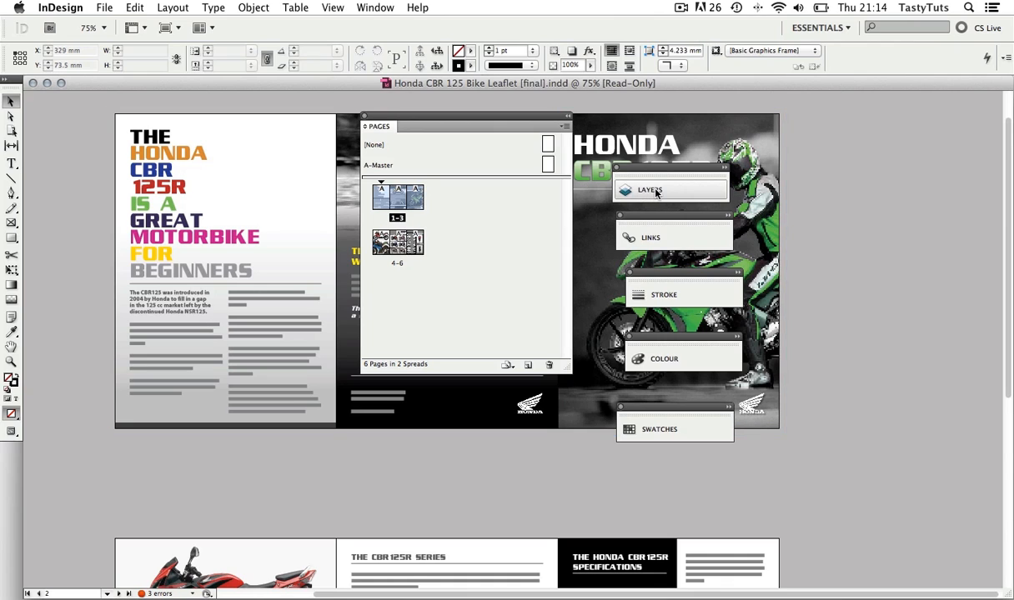
# Group Layers as a tab with Pages and flip between the two, ending on Layers
pyautogui.moveTo(671, 190); pyautogui.dragTo(500, 153)
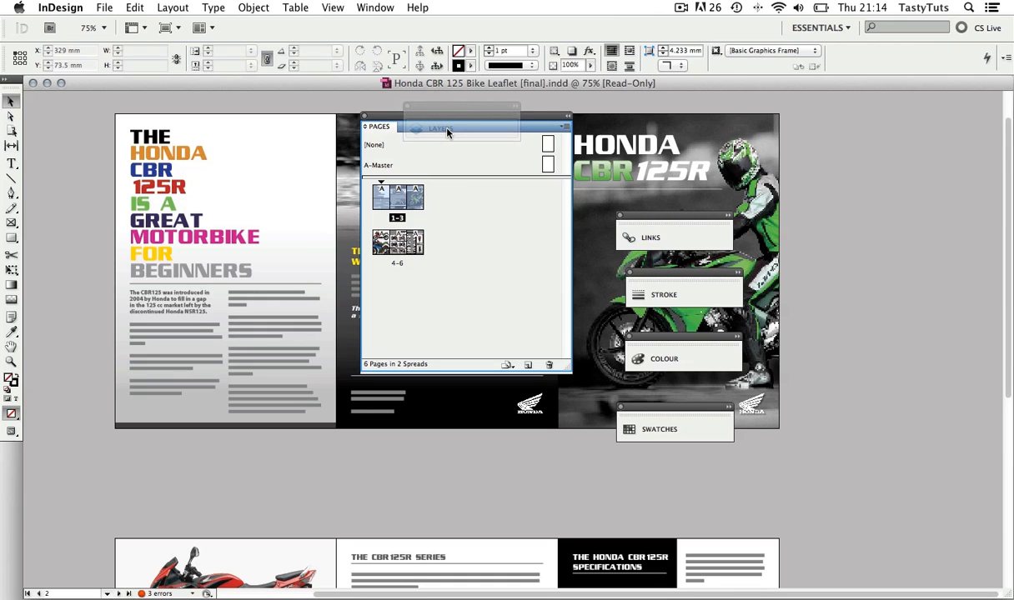
pyautogui.moveTo(447, 131)
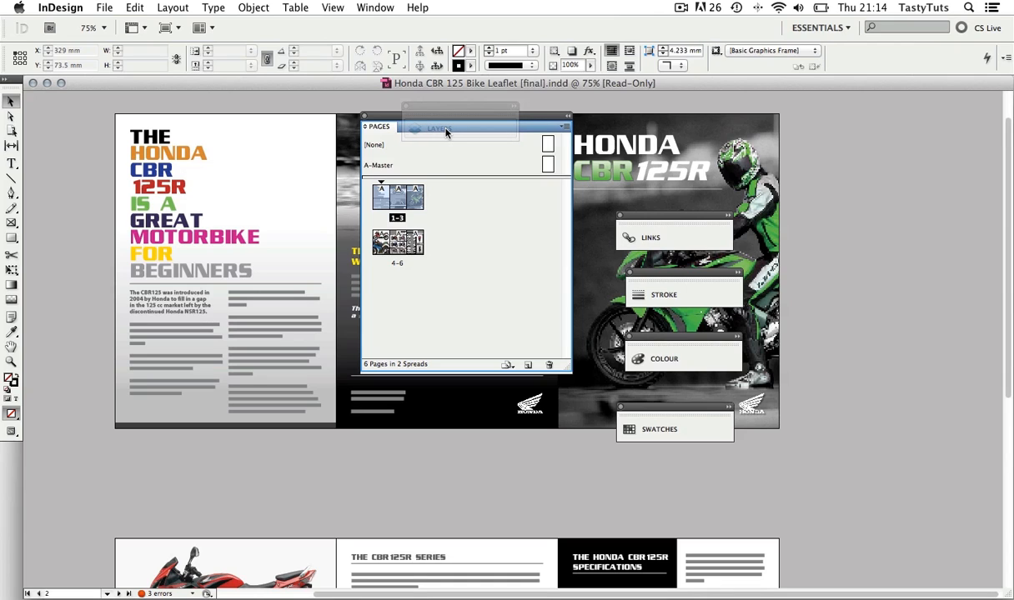
pyautogui.click(411, 127)
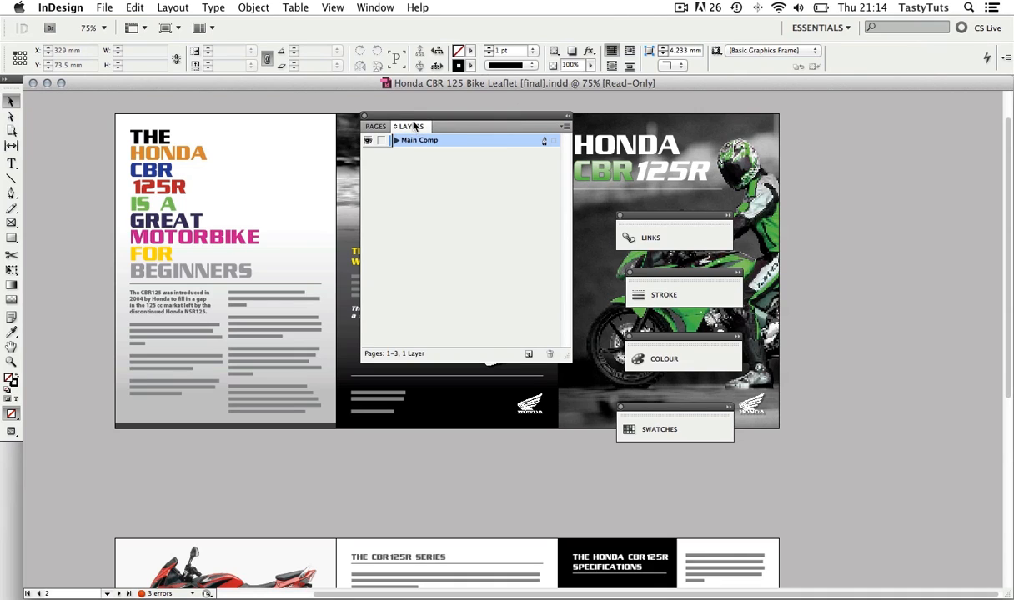
pyautogui.moveTo(404, 172)
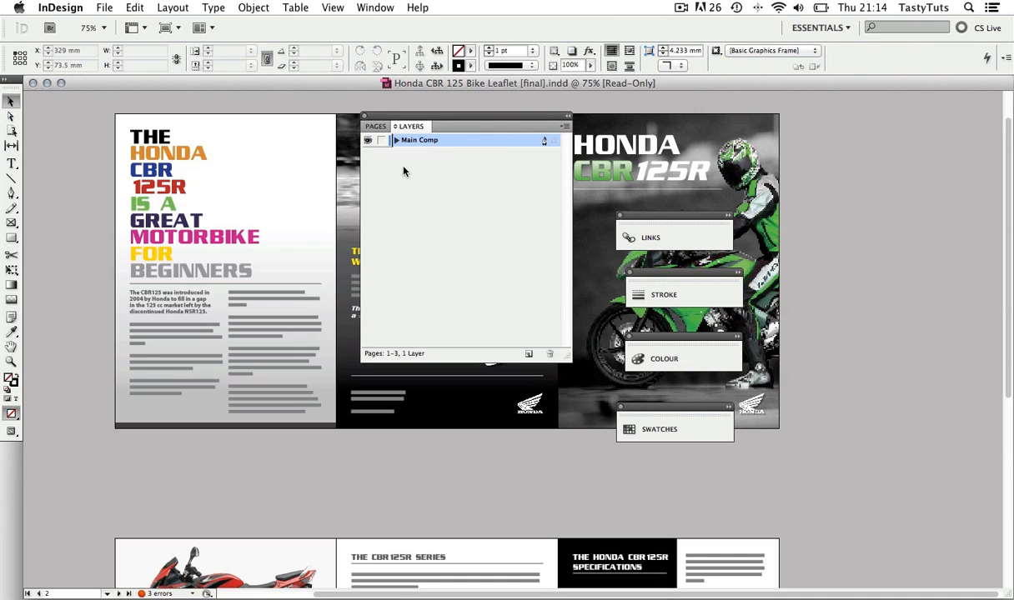
pyautogui.moveTo(433, 220)
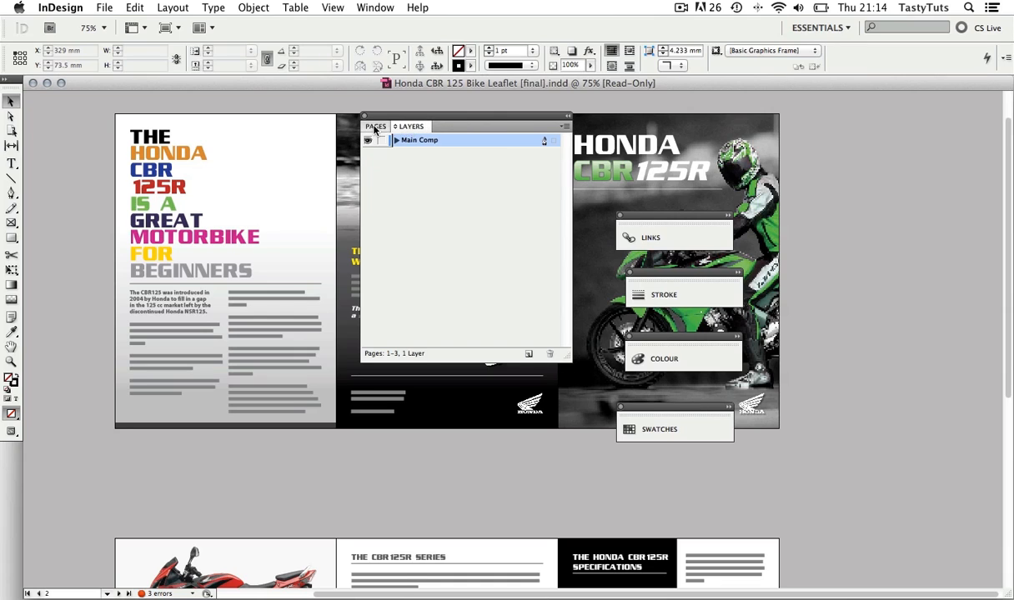
pyautogui.click(376, 127)
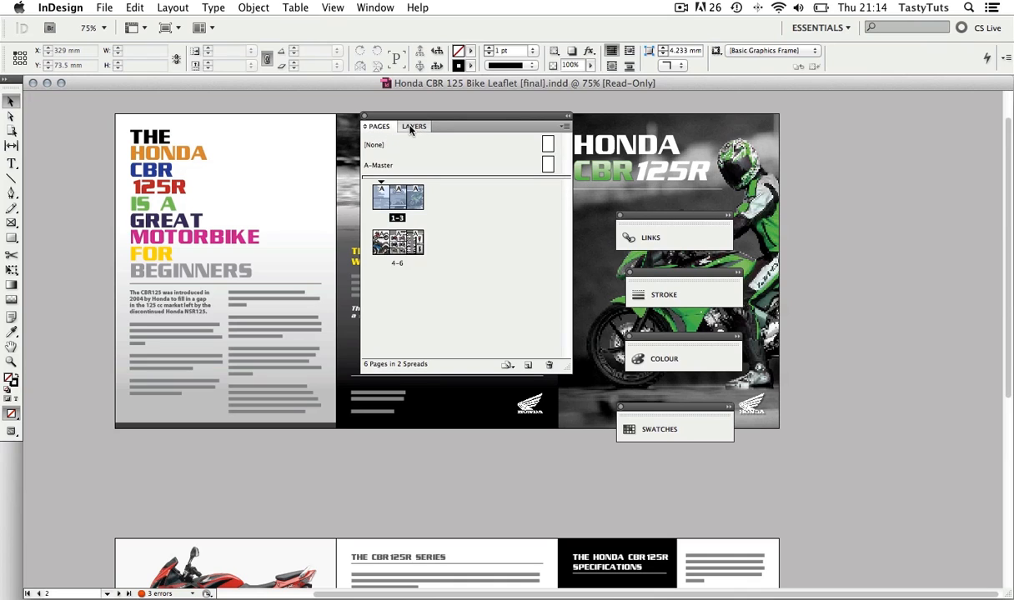
pyautogui.click(413, 127)
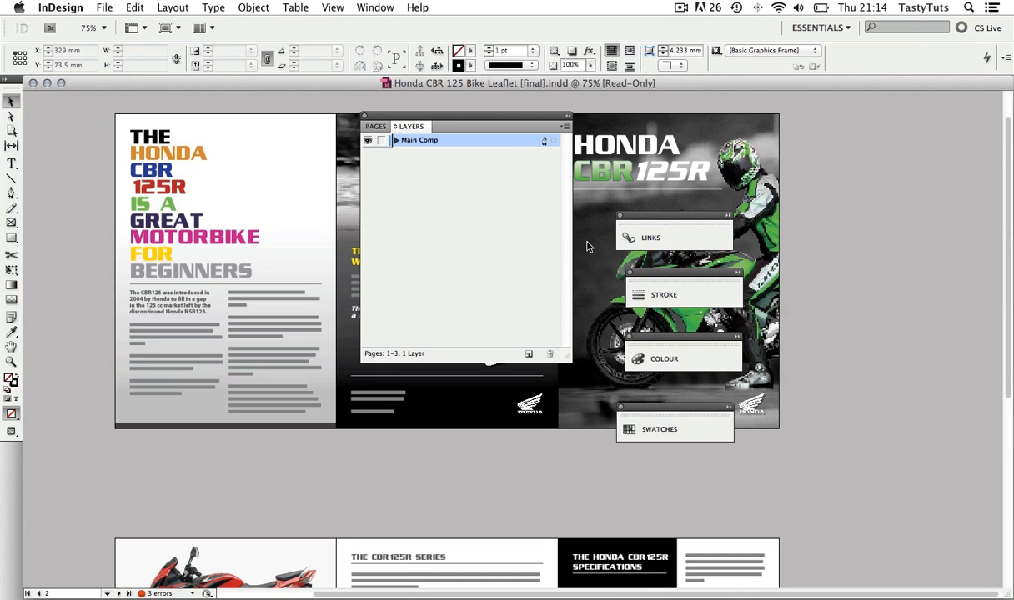
# Add Links as a third tab to the Pages/Layers group and dock the group on the right
pyautogui.moveTo(650, 237); pyautogui.dragTo(504, 167)
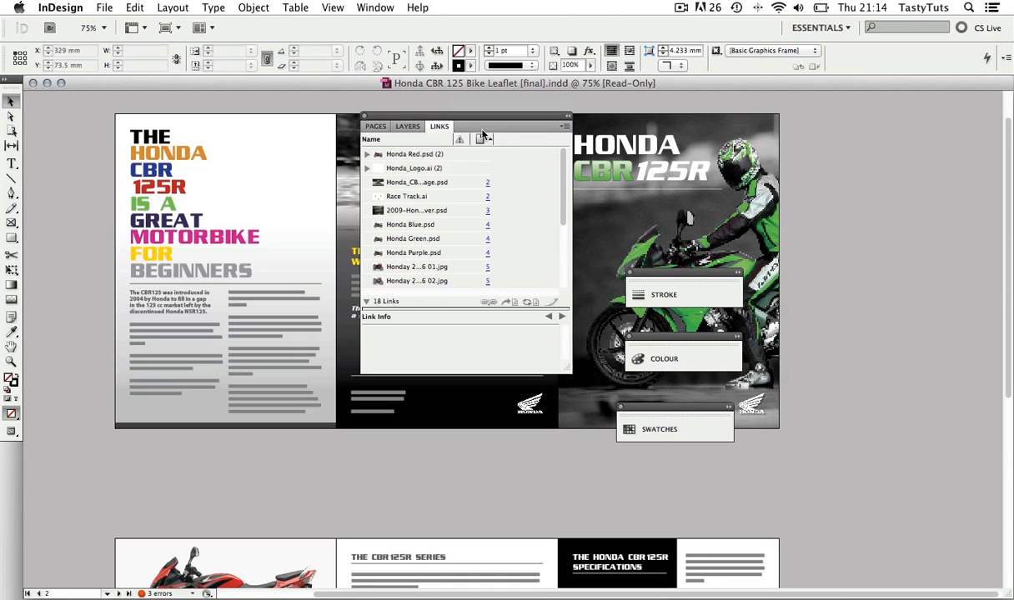
pyautogui.moveTo(470, 152)
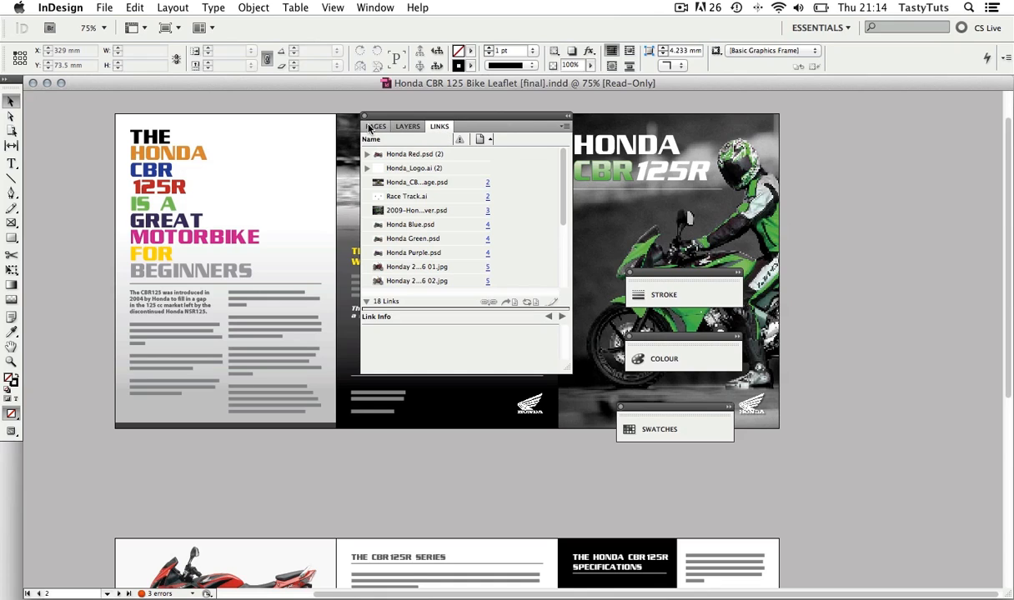
pyautogui.moveTo(441, 126)
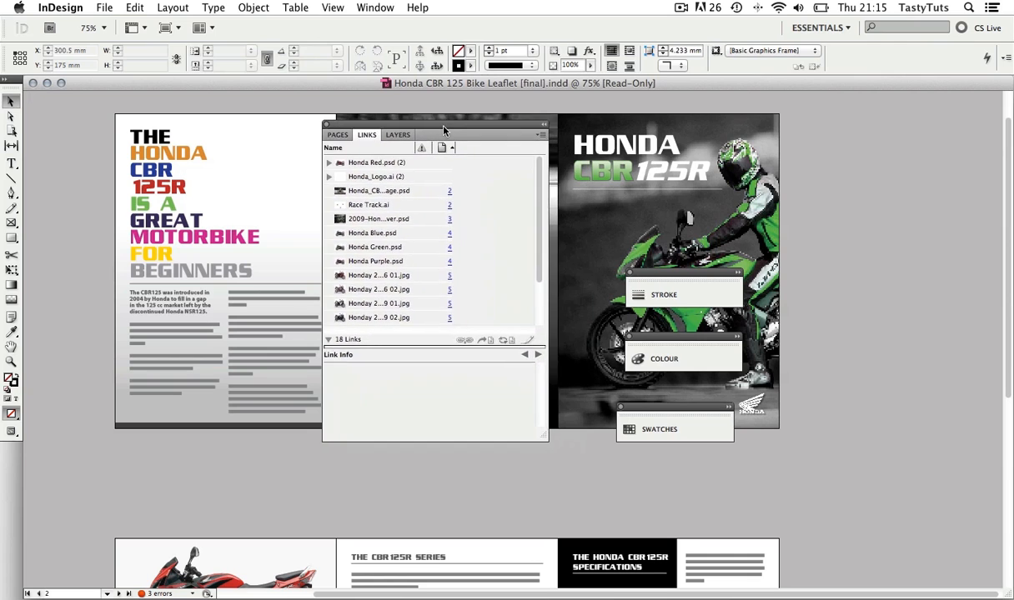
pyautogui.moveTo(443, 130); pyautogui.dragTo(904, 100)
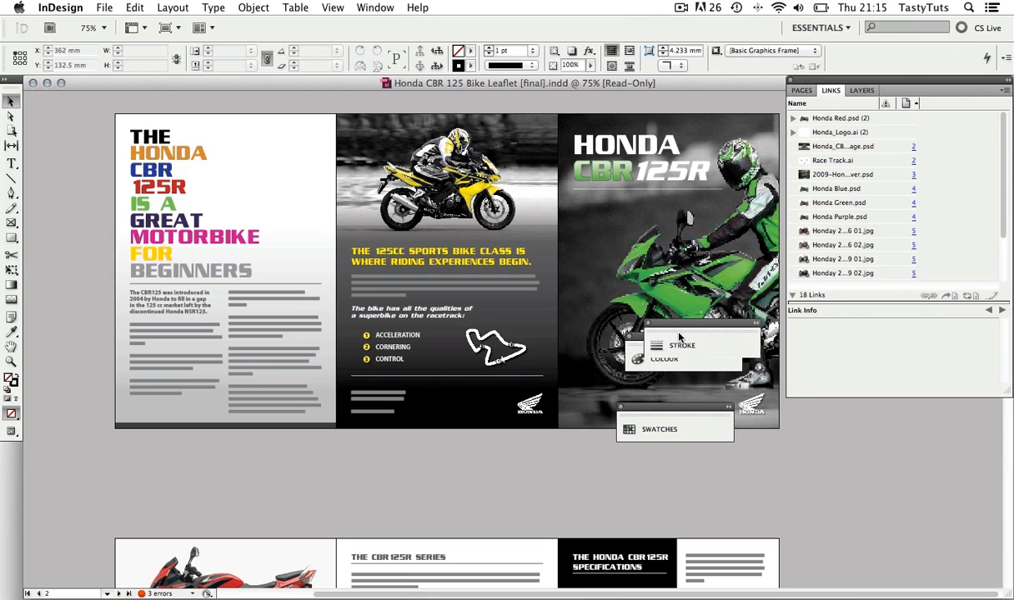
# Dock Stroke beneath the Links group, tab Colour and Swatches into it, showing Stroke
pyautogui.moveTo(682, 345); pyautogui.dragTo(869, 442)
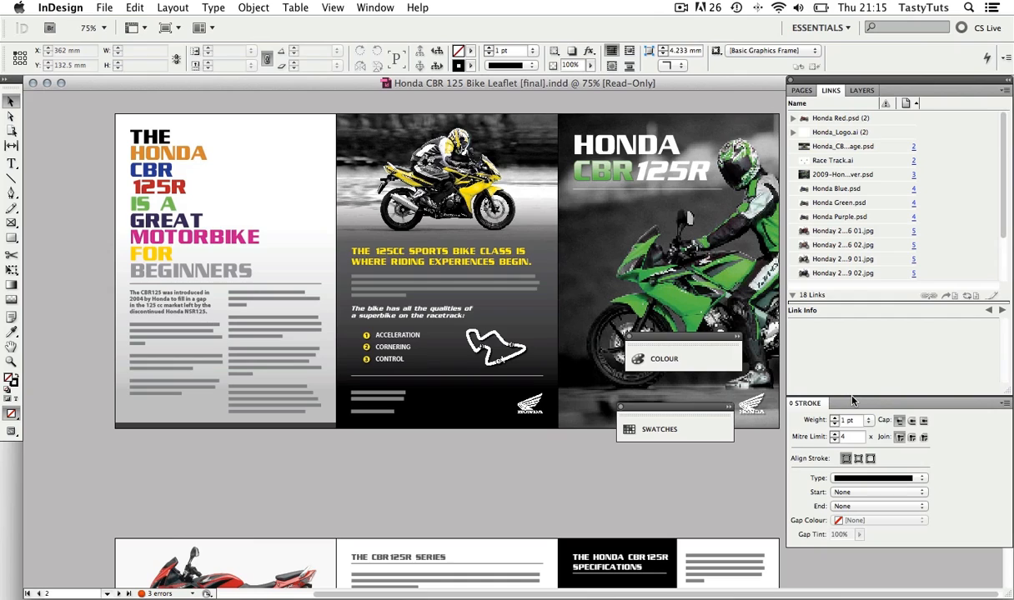
pyautogui.moveTo(817, 383)
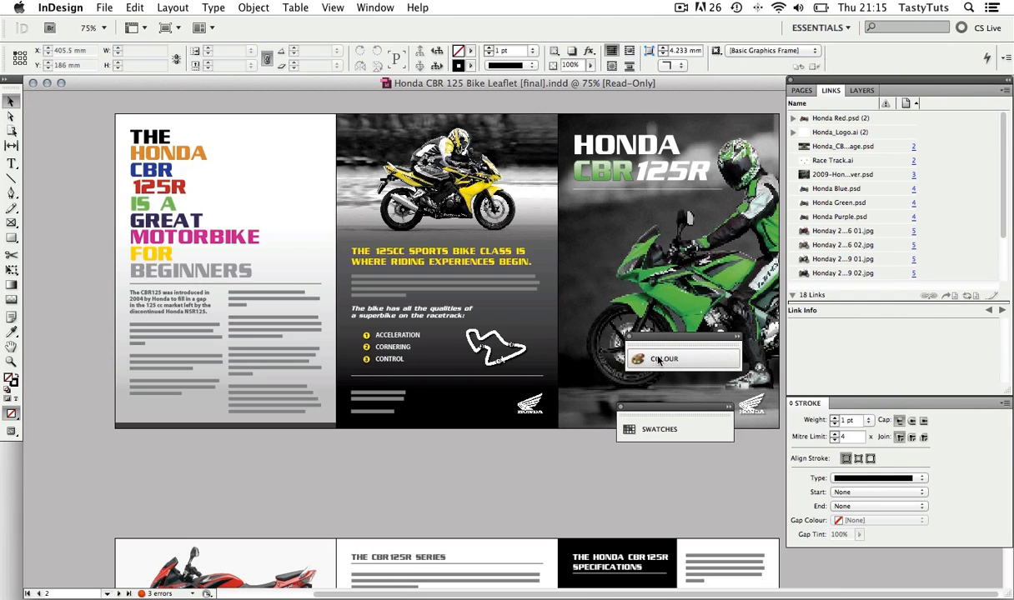
pyautogui.moveTo(683, 358); pyautogui.dragTo(742, 397)
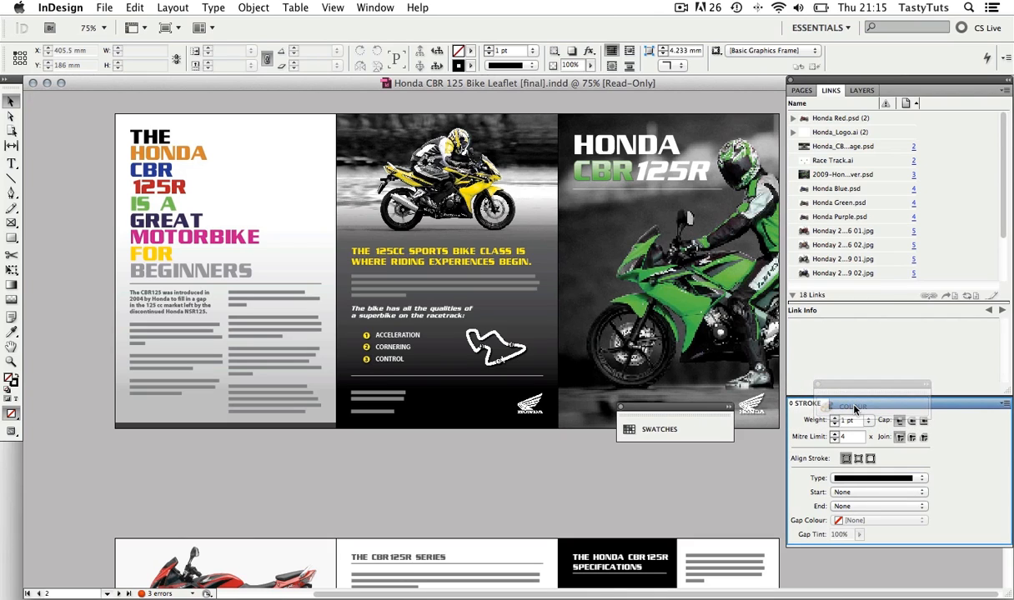
pyautogui.click(850, 403)
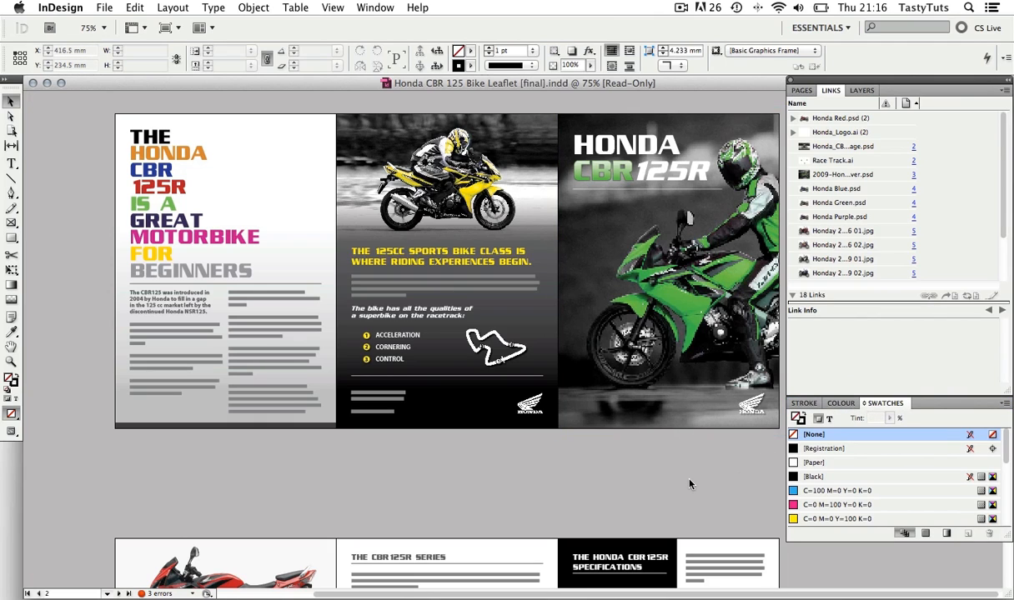
pyautogui.click(803, 402)
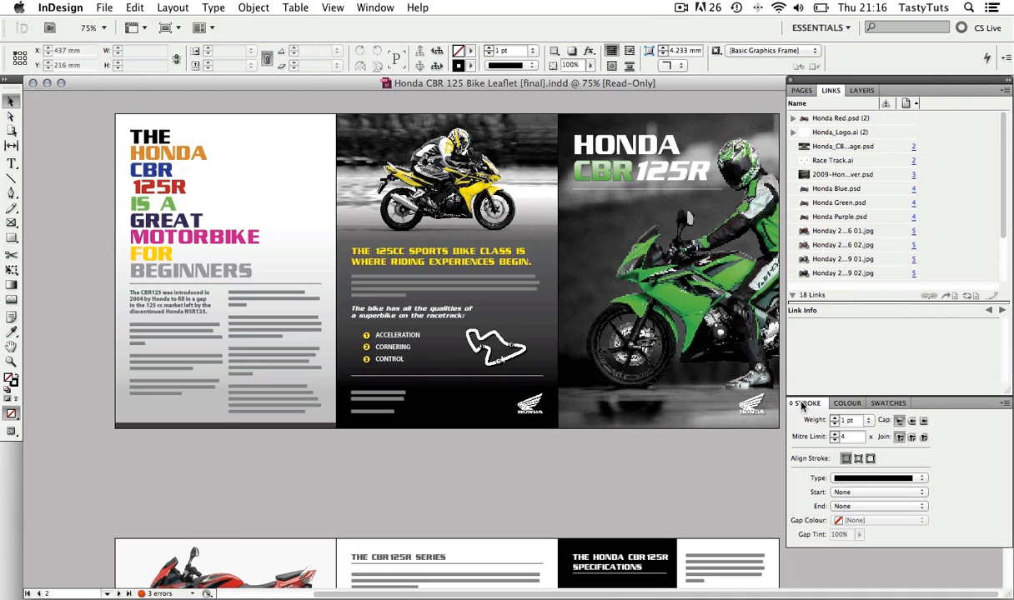
pyautogui.moveTo(680, 478)
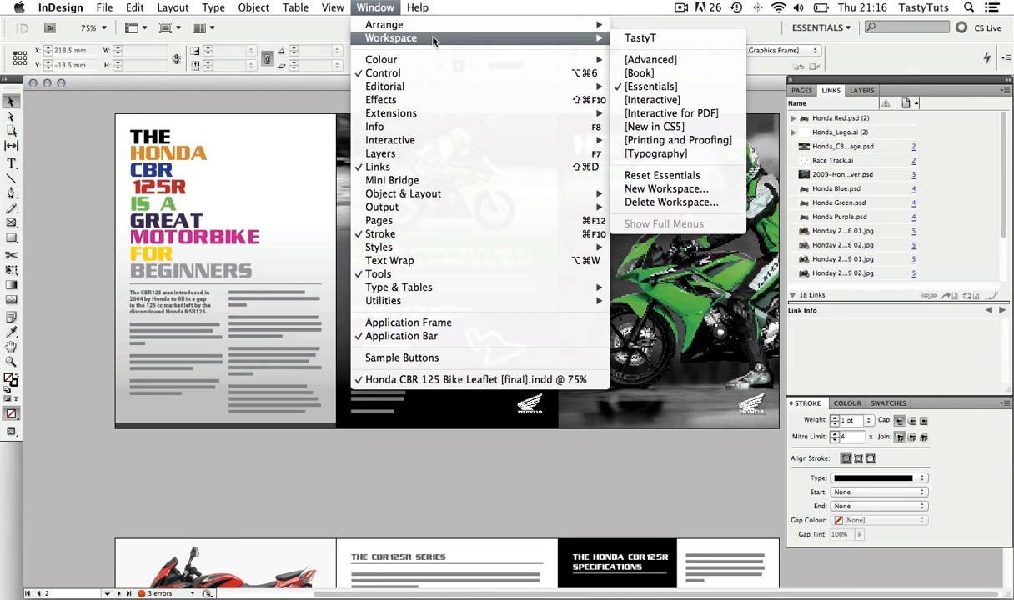
pyautogui.moveTo(675, 175)
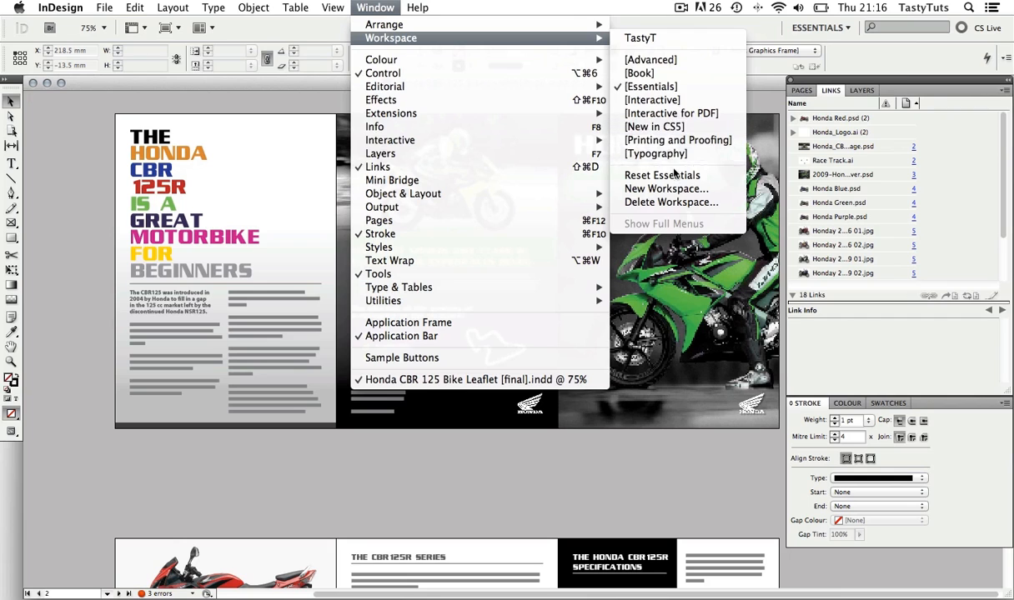
# Save the arrangement as workspace 'TastyT work 2', try Interactive, and return to it
pyautogui.click(665, 188)
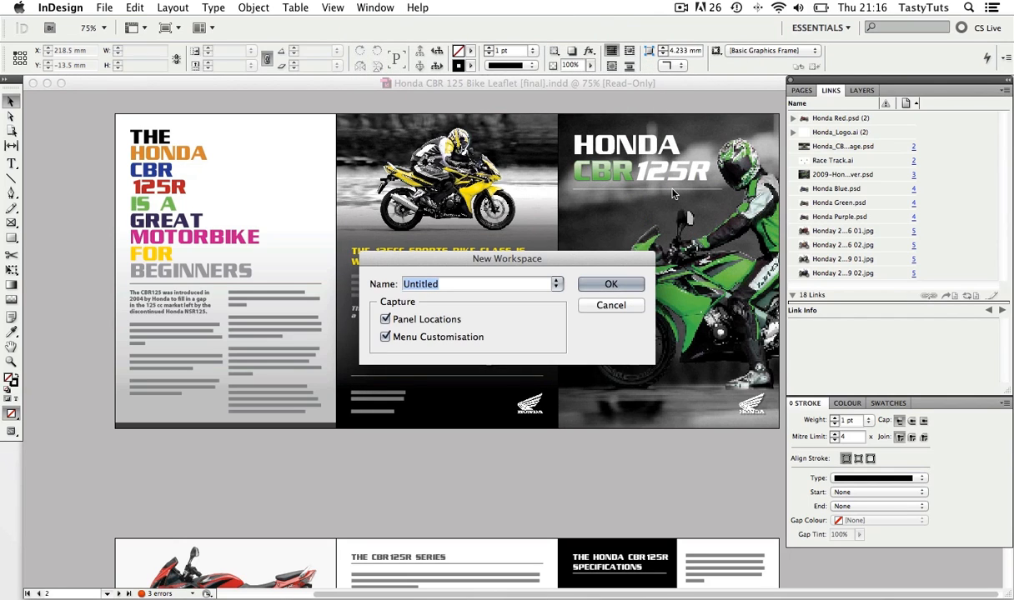
pyautogui.write('T')
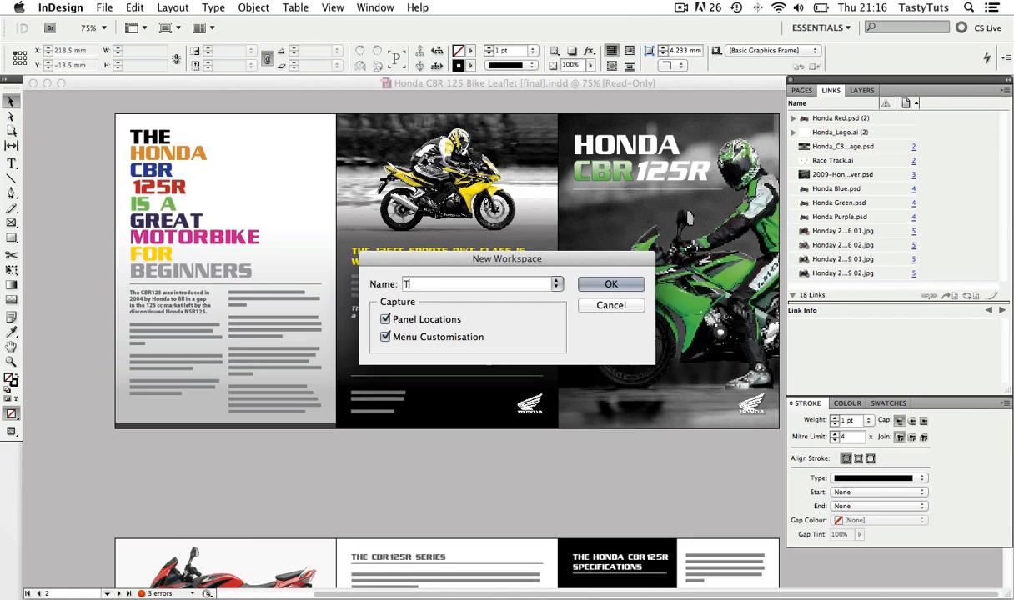
pyautogui.write('astyT work 2')
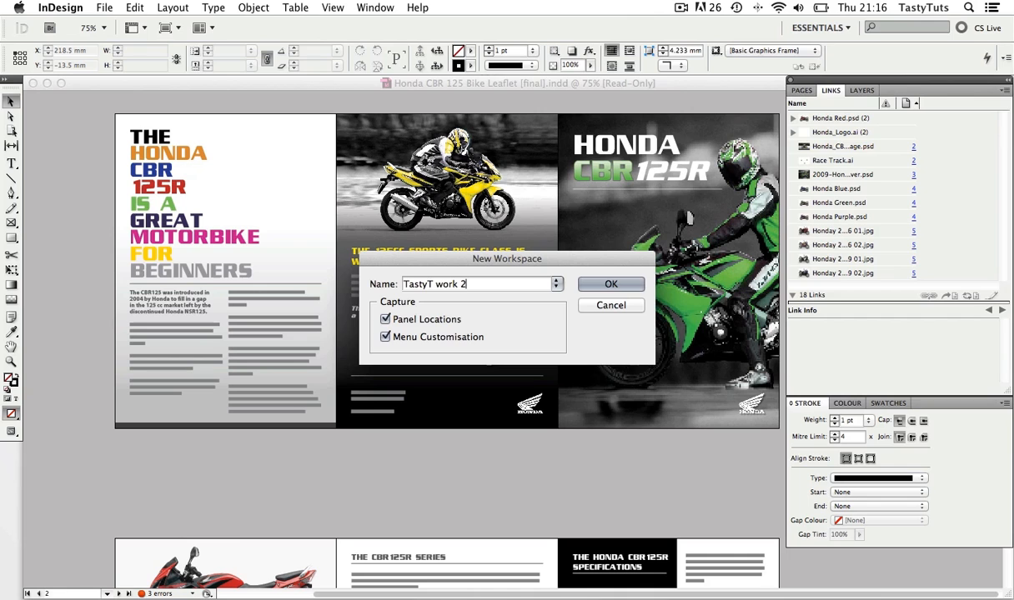
pyautogui.click(610, 284)
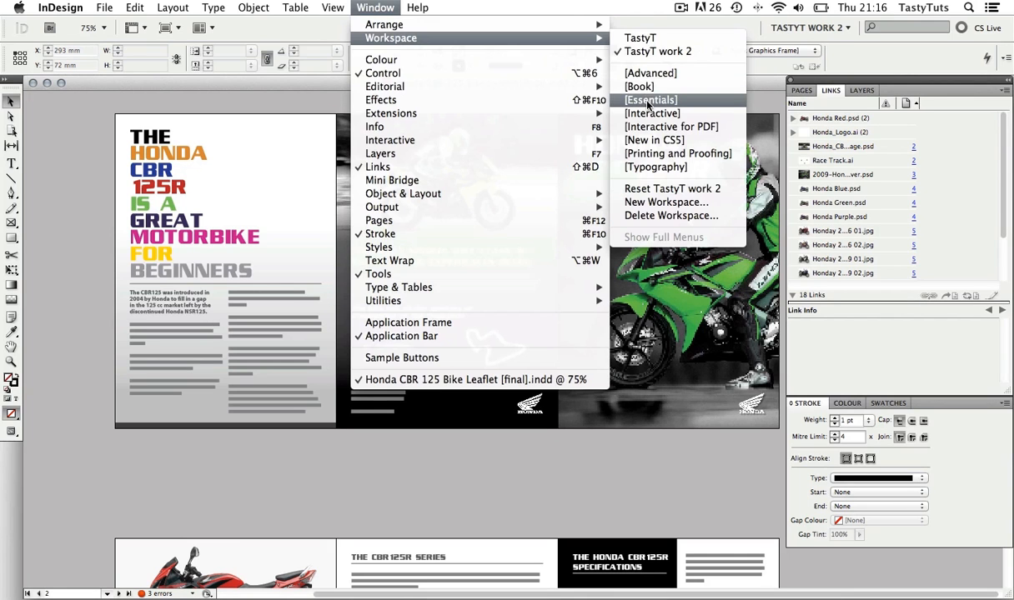
pyautogui.click(651, 113)
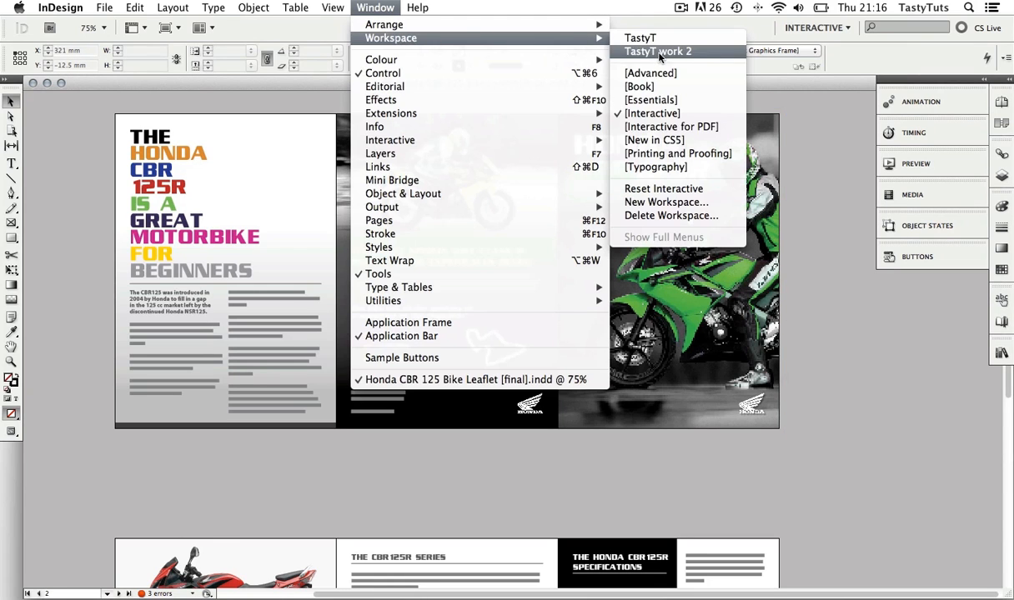
pyautogui.click(657, 50)
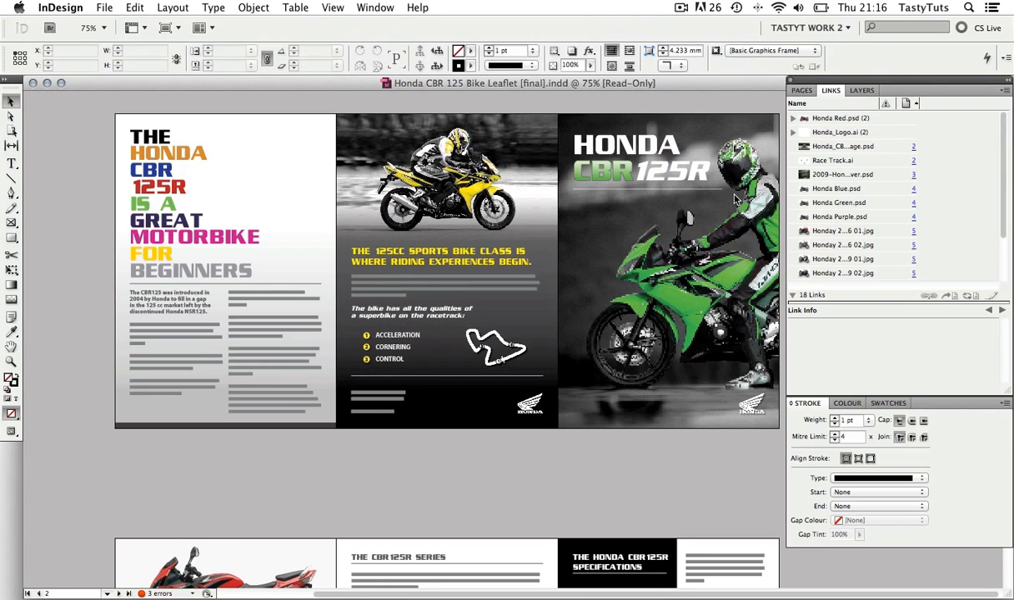
# Show the Character Styles, Paragraph, Preflight and Background Tasks panels from the Window menu
pyautogui.click(687, 470)
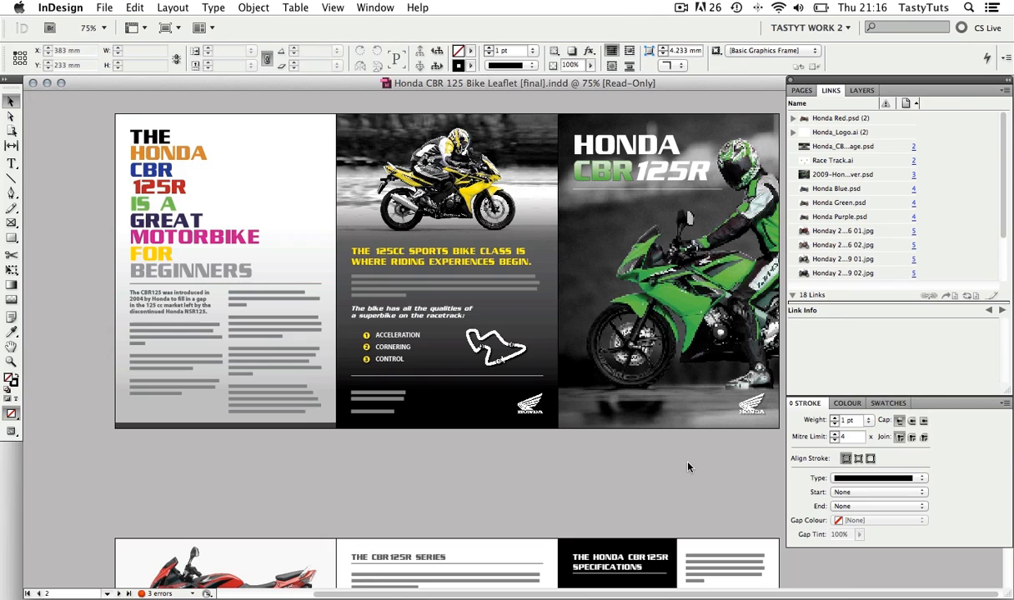
pyautogui.click(373, 7)
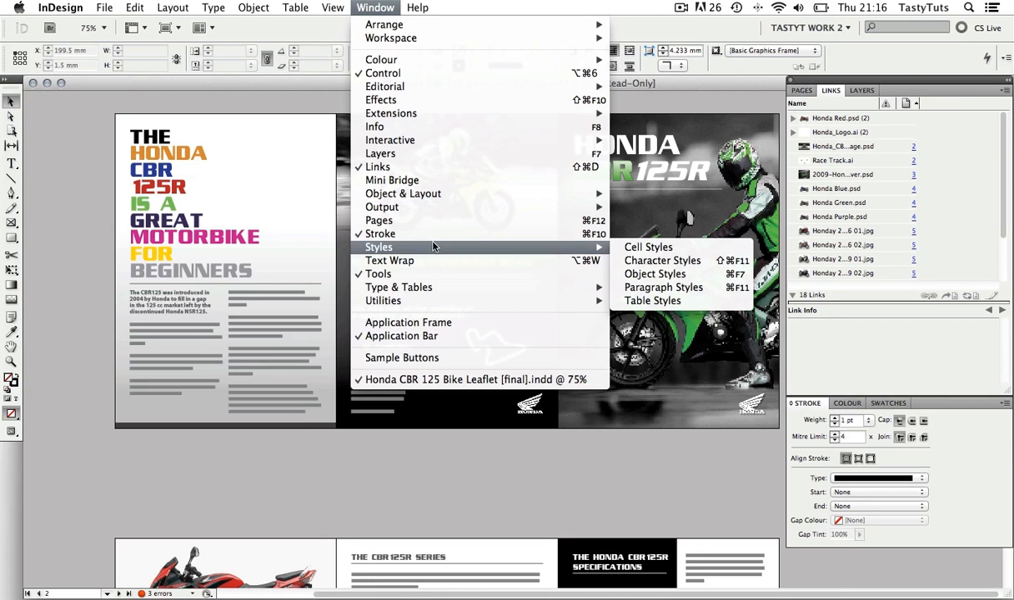
pyautogui.click(662, 260)
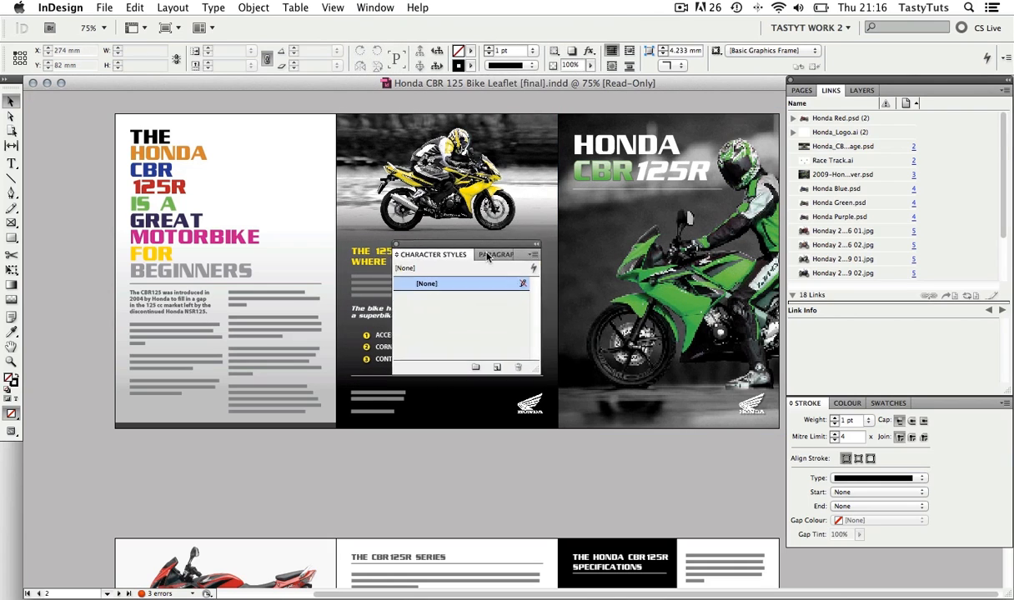
pyautogui.click(373, 7)
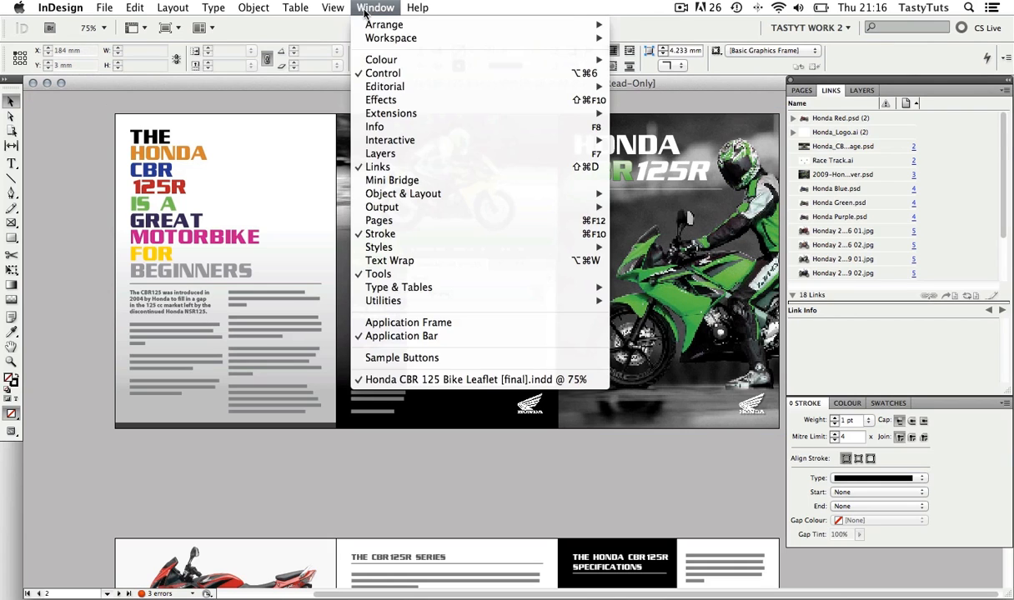
pyautogui.moveTo(384, 25)
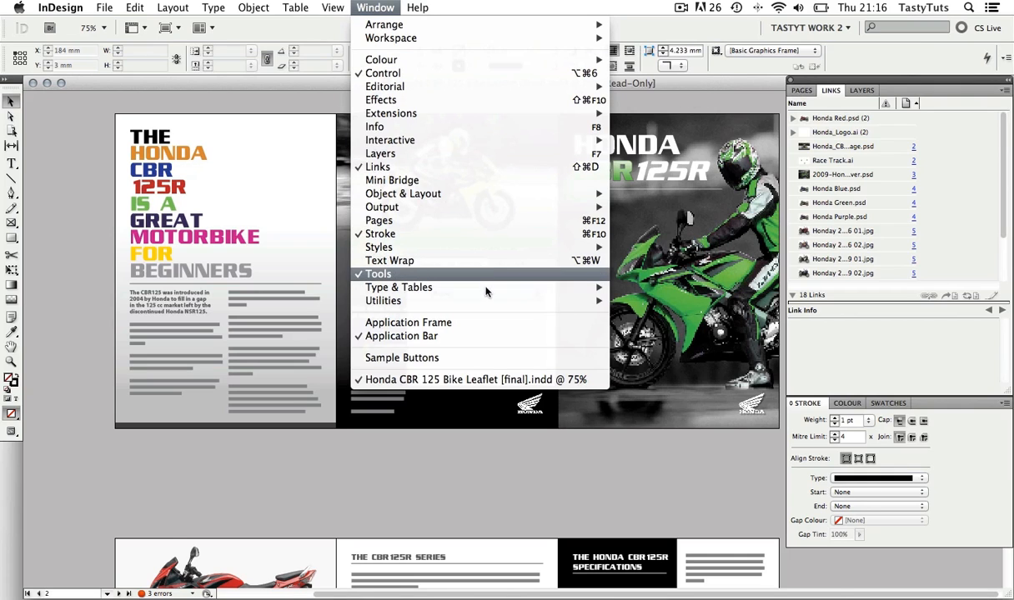
pyautogui.moveTo(399, 287)
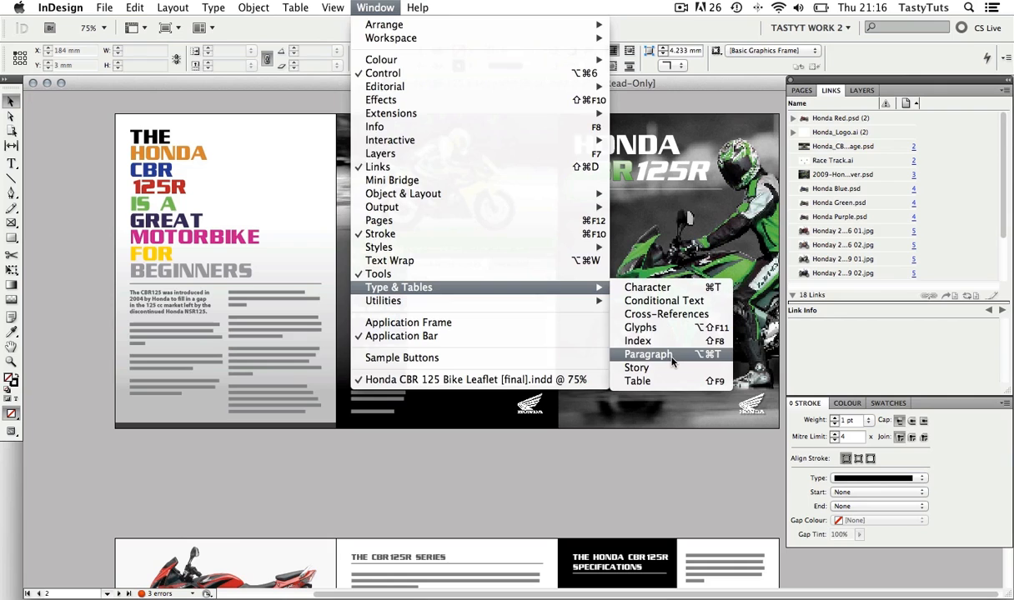
pyautogui.click(647, 353)
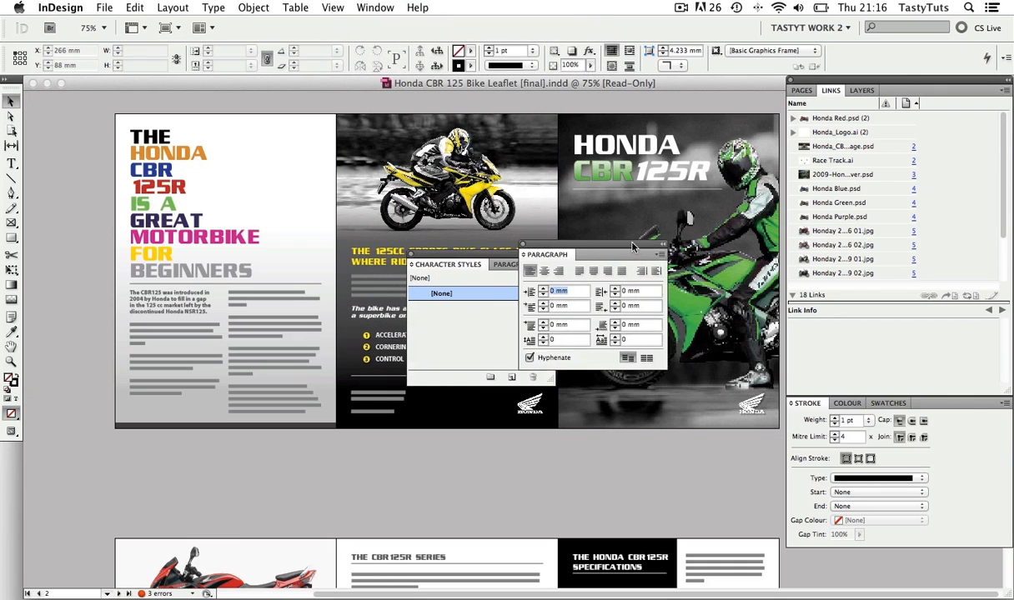
pyautogui.click(373, 6)
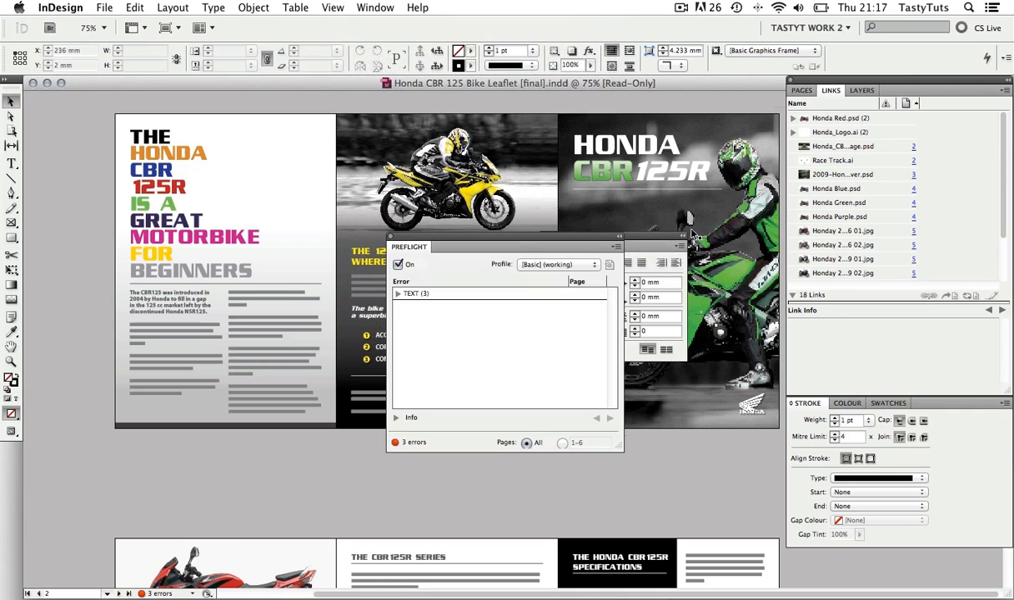
pyautogui.click(374, 6)
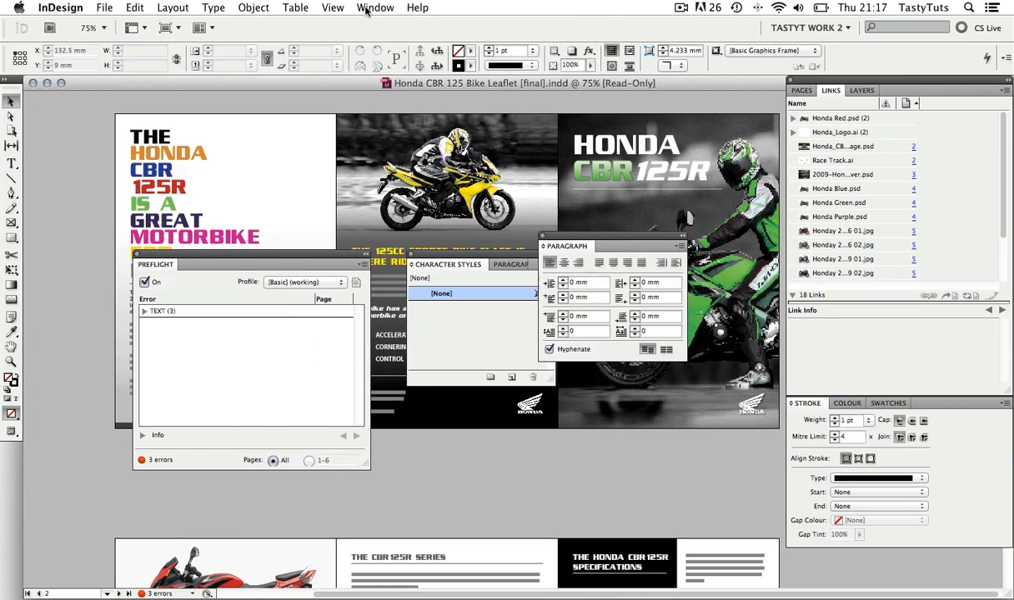
pyautogui.click(375, 7)
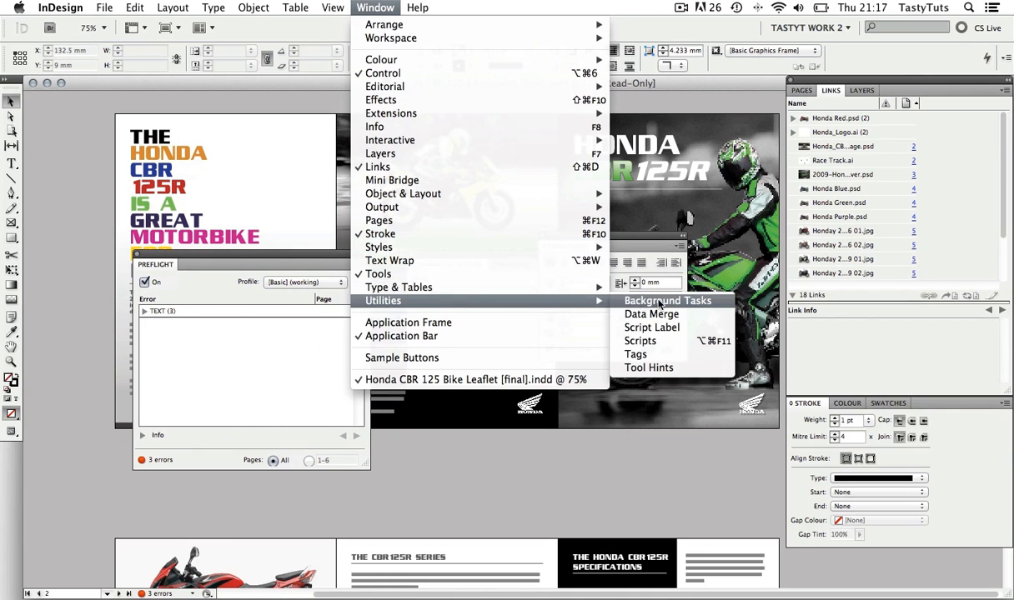
pyautogui.click(667, 300)
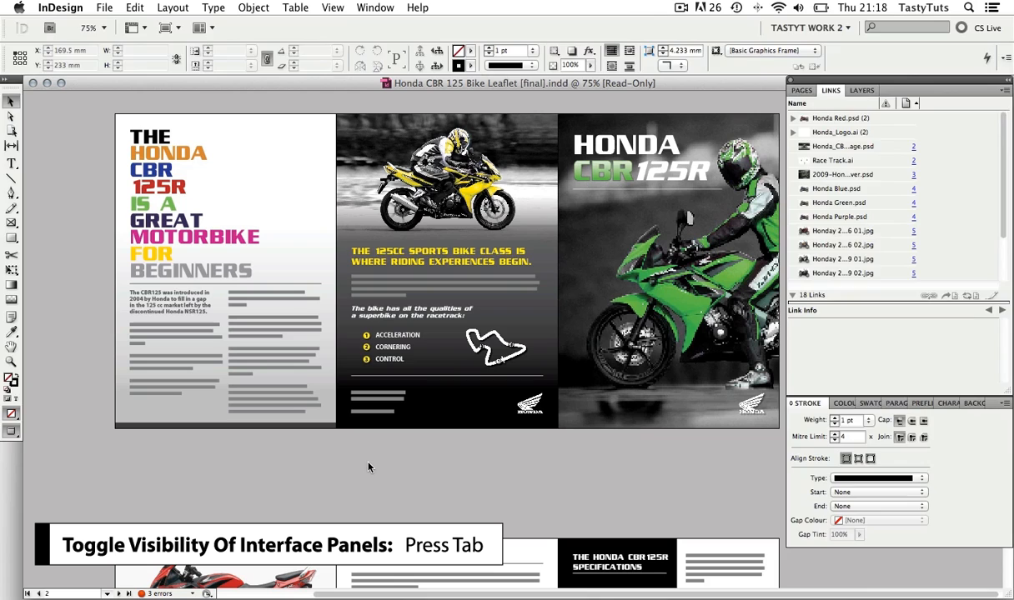
# Hide and restore all panels, then reveal the guides and frame edges on the spread
pyautogui.press('tab')
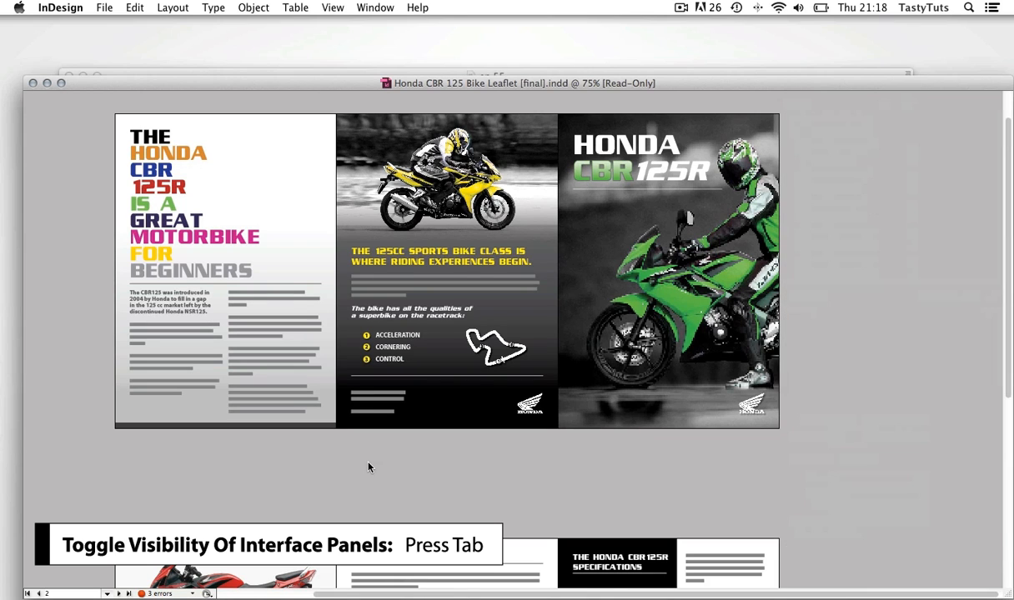
pyautogui.press('tab')
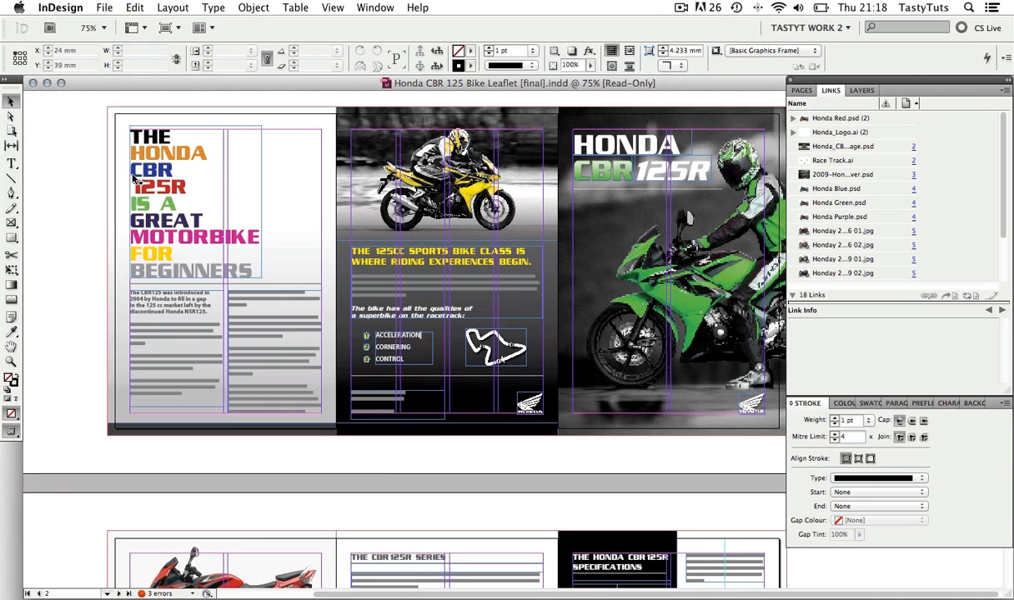
pyautogui.click(600, 275)
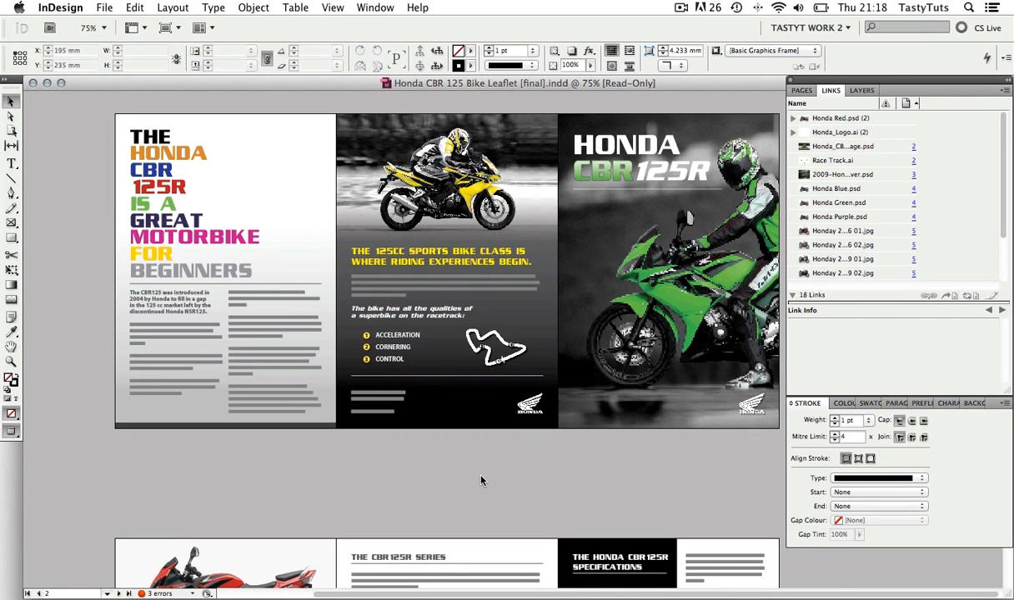
pyautogui.press('cmd+r')
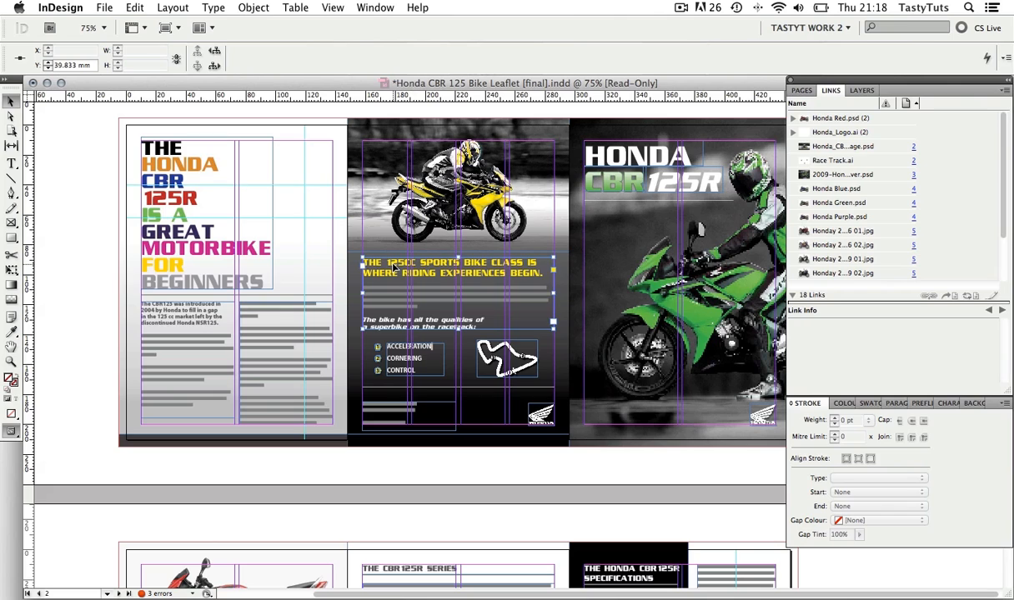
# Expand Honda_Logo.ai (2) in Links to list both instances and briefly edit the headline text
pyautogui.click(188, 358)
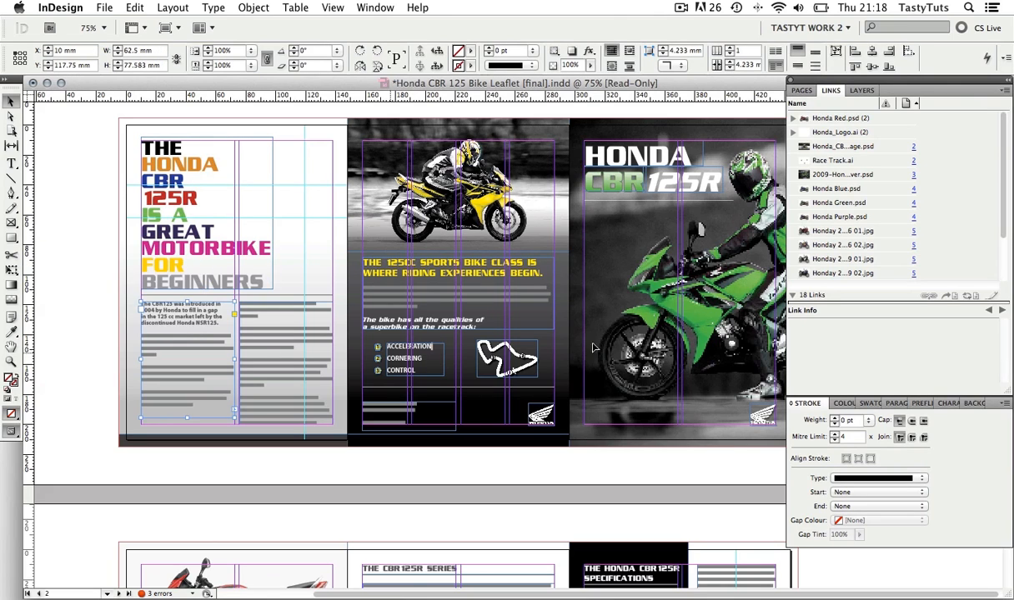
pyautogui.click(653, 180)
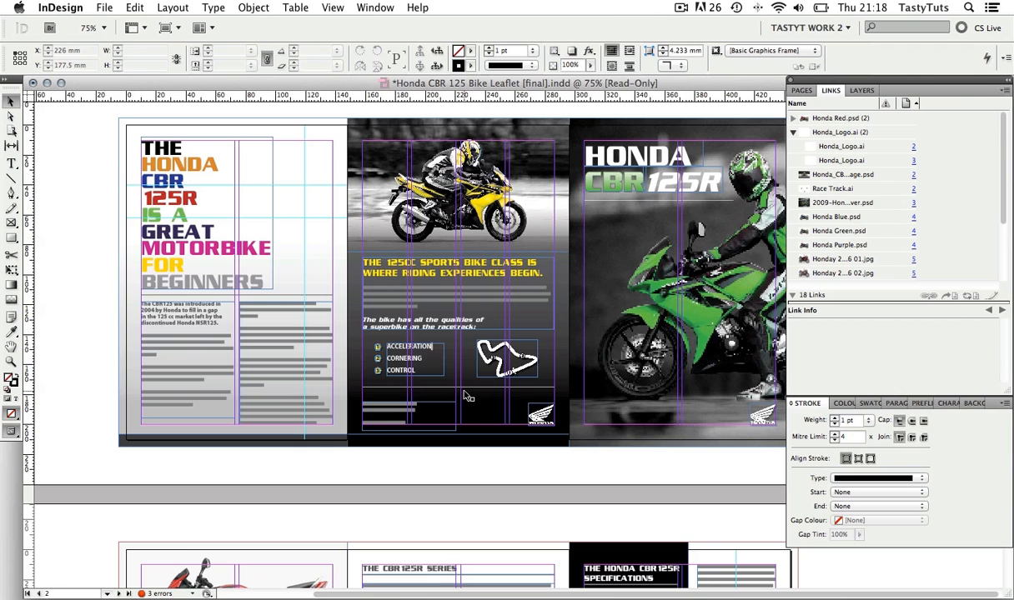
pyautogui.moveTo(513, 342)
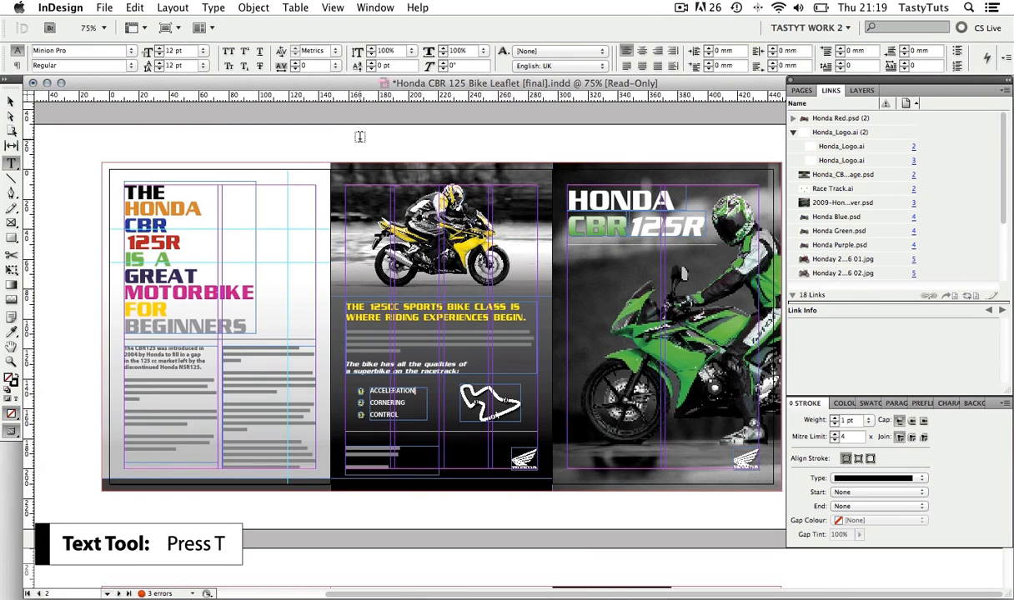
pyautogui.click(154, 214)
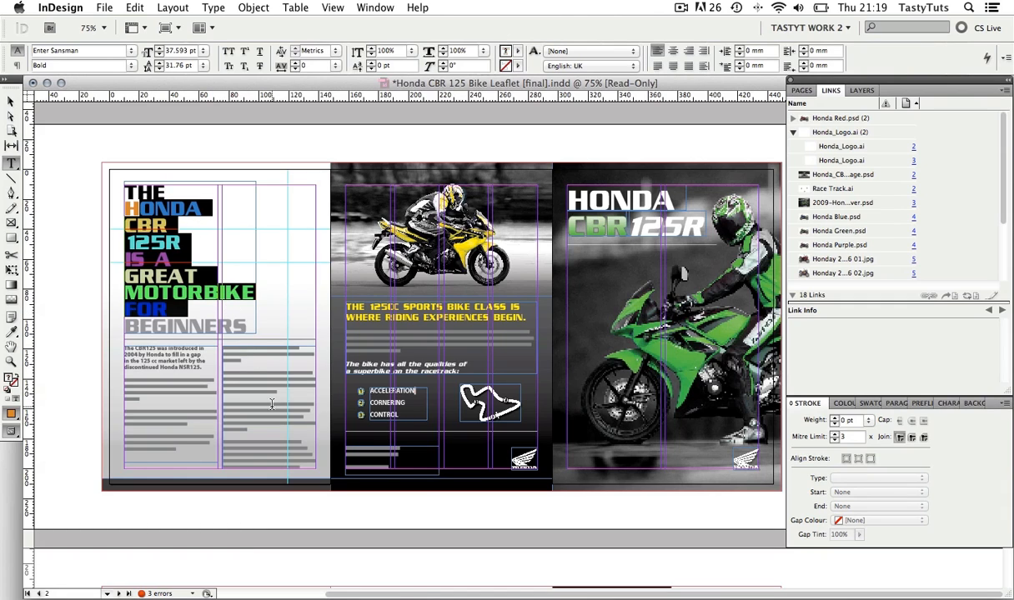
pyautogui.click(10, 100)
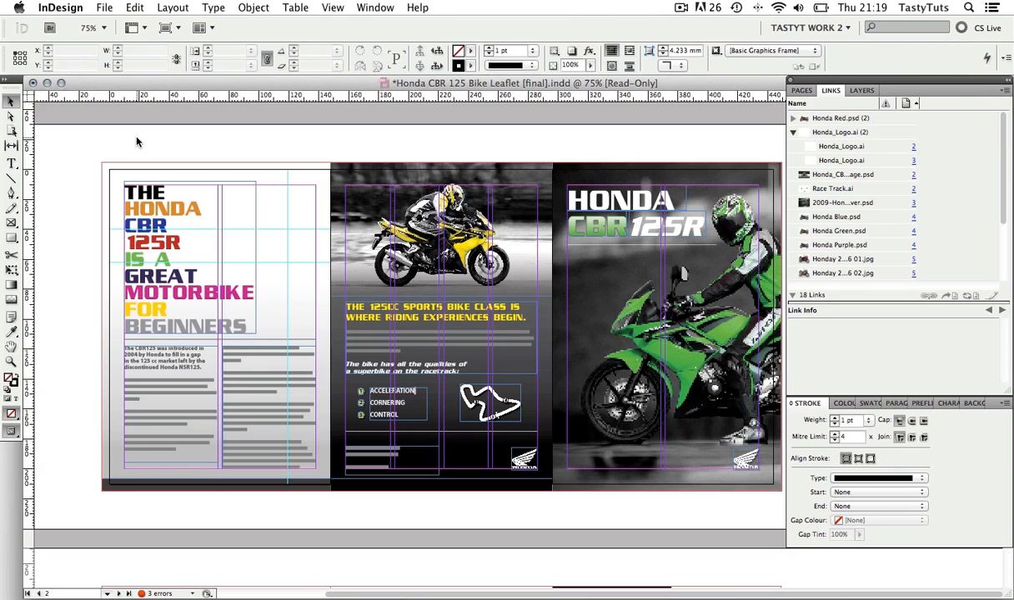
pyautogui.moveTo(837, 230)
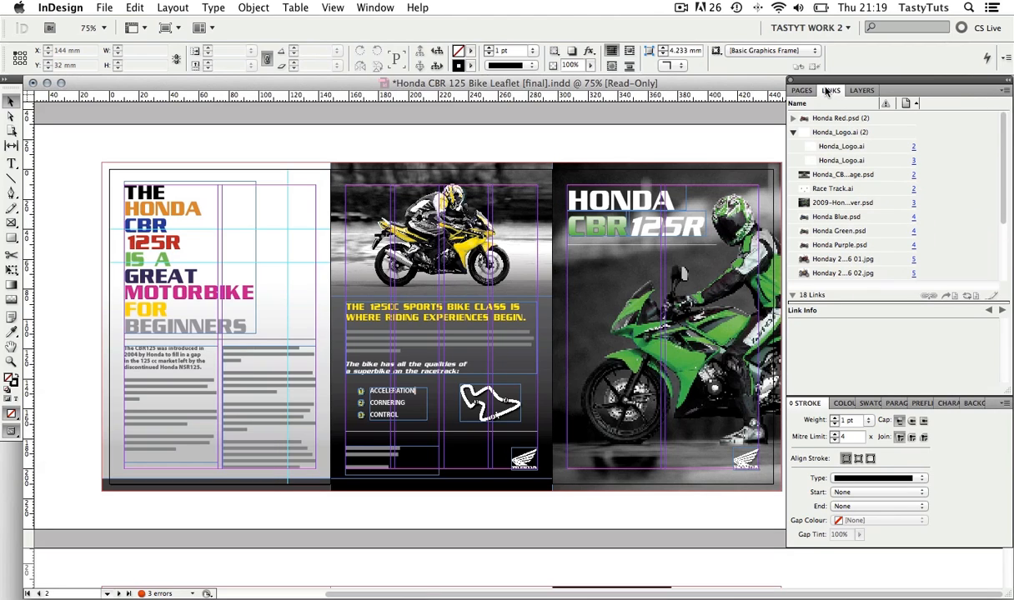
pyautogui.moveTo(971, 177)
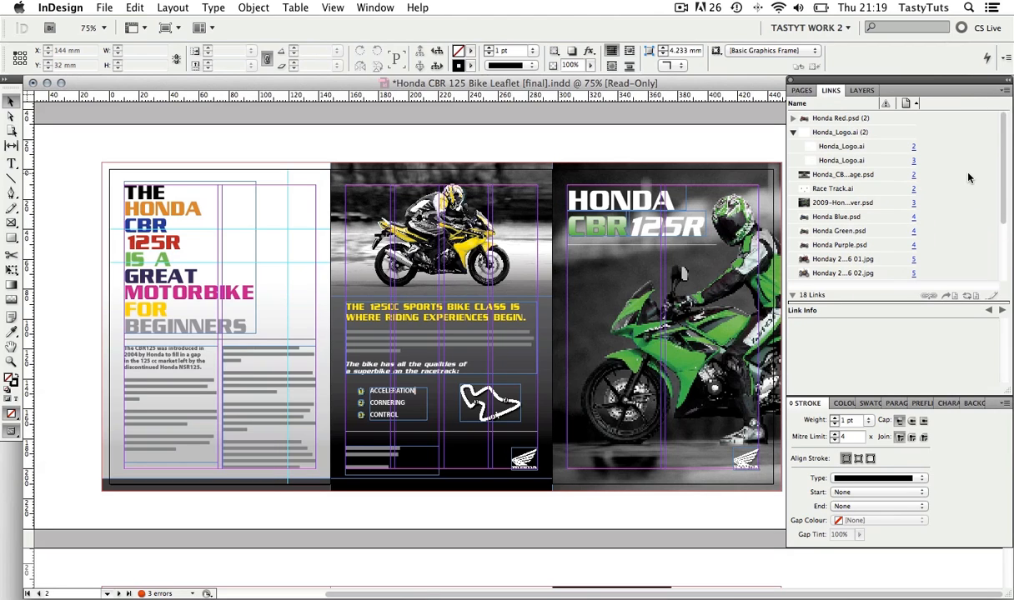